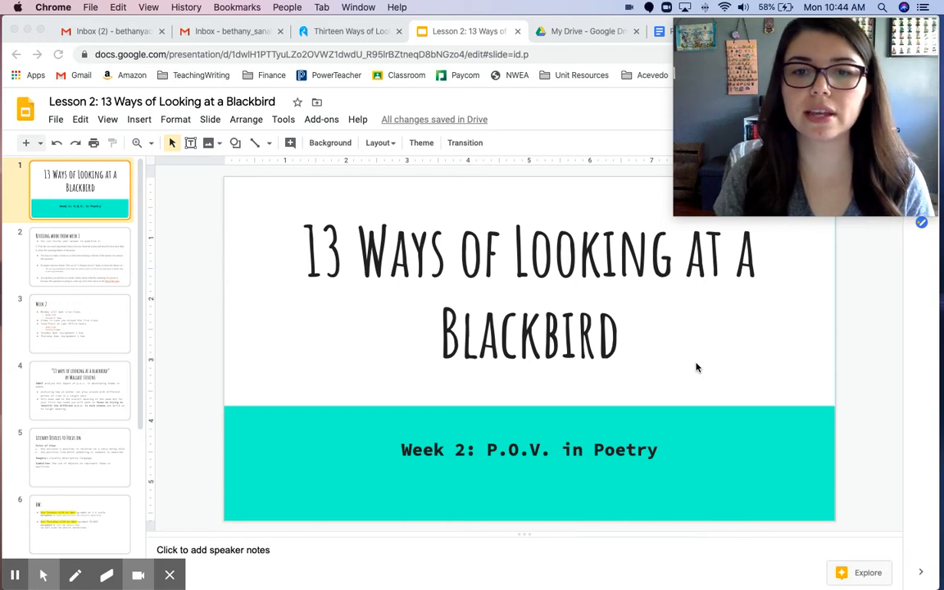
pyautogui.moveTo(631, 328)
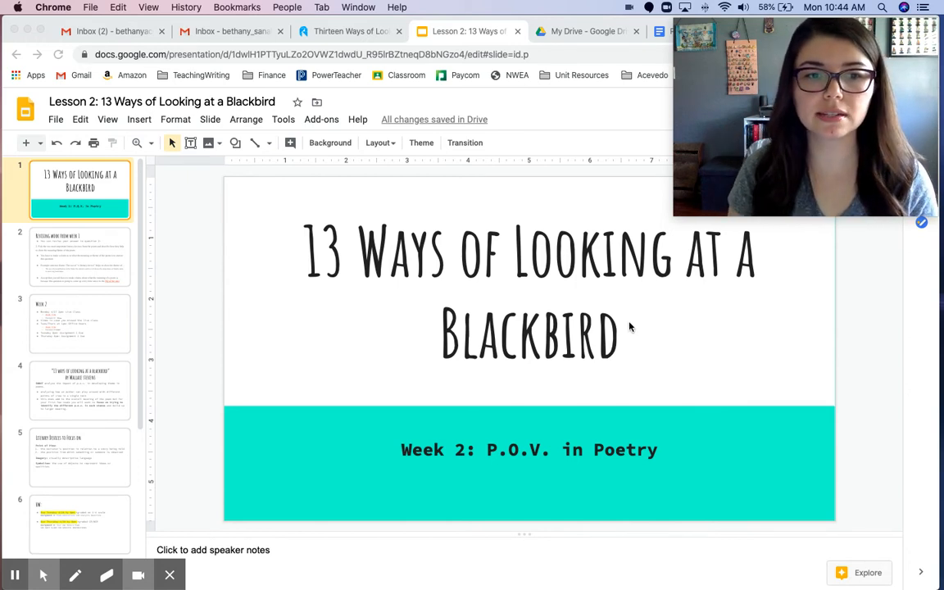
pyautogui.moveTo(66, 401)
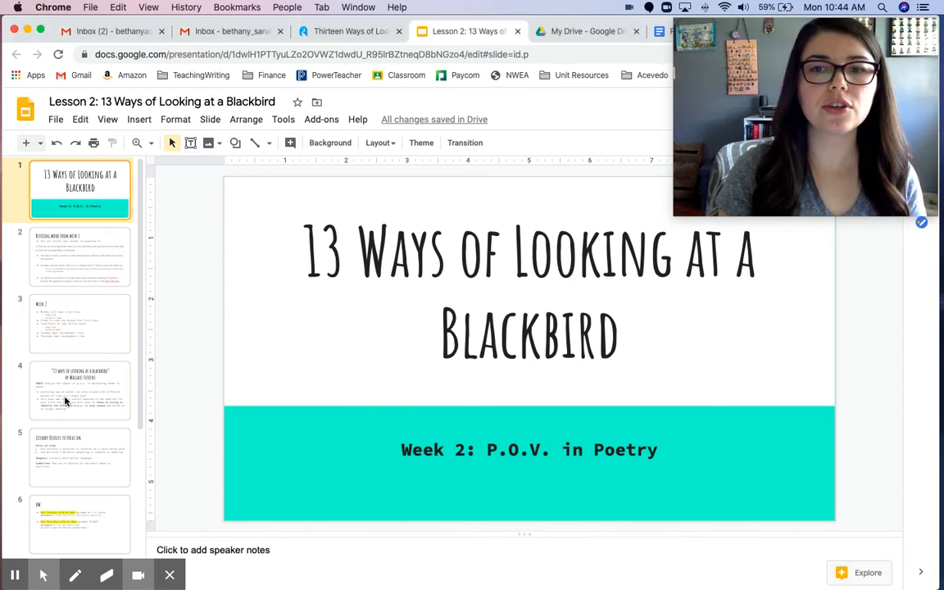
# - Show the poem's objectives slide, then the Literary Devices to Focus on slide
pyautogui.click(79, 390)
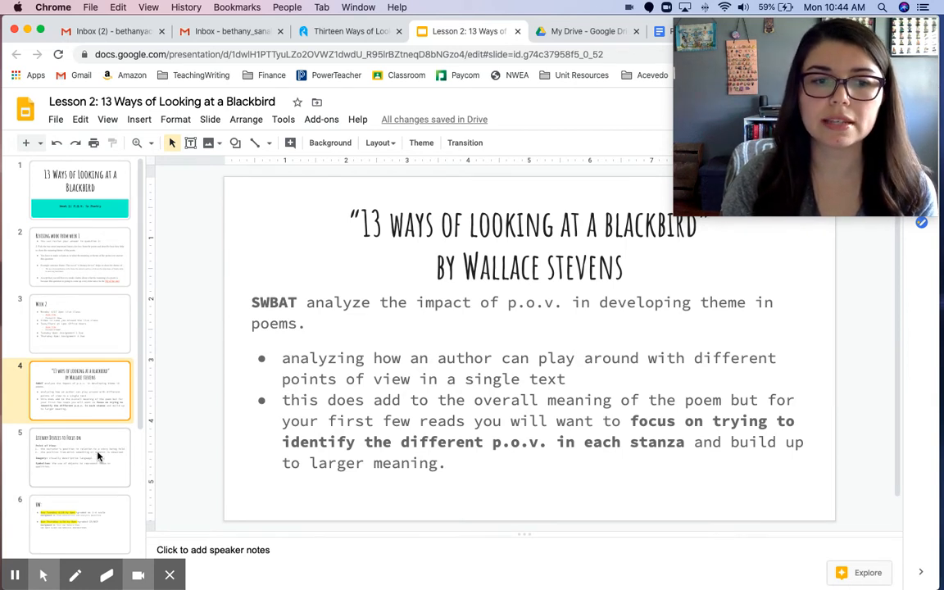
pyautogui.click(80, 457)
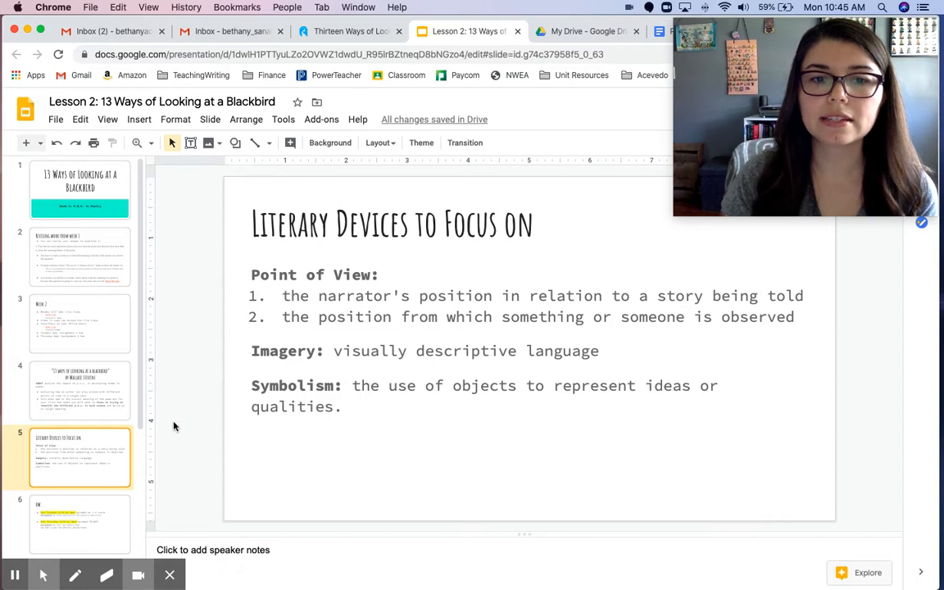
pyautogui.moveTo(181, 344)
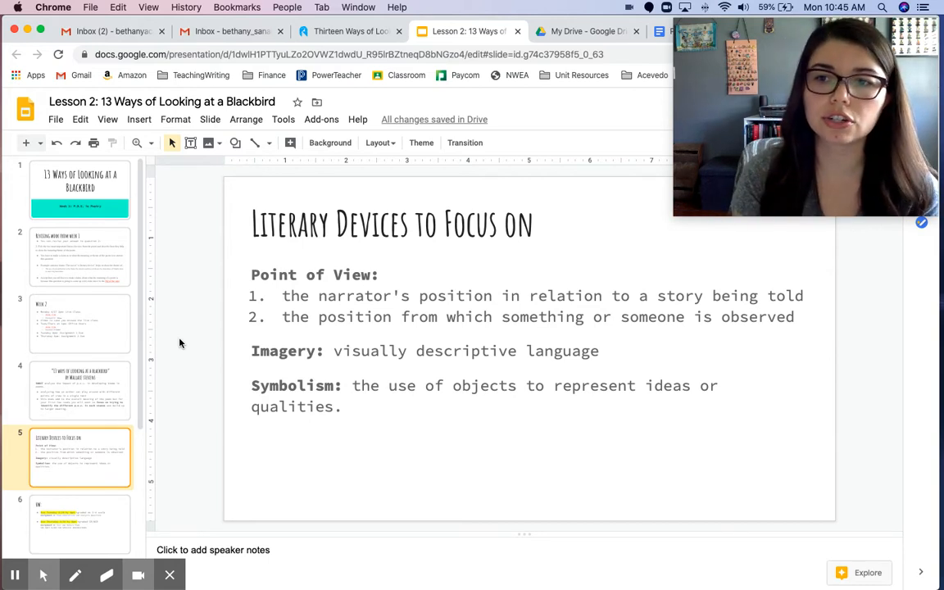
pyautogui.moveTo(155, 335)
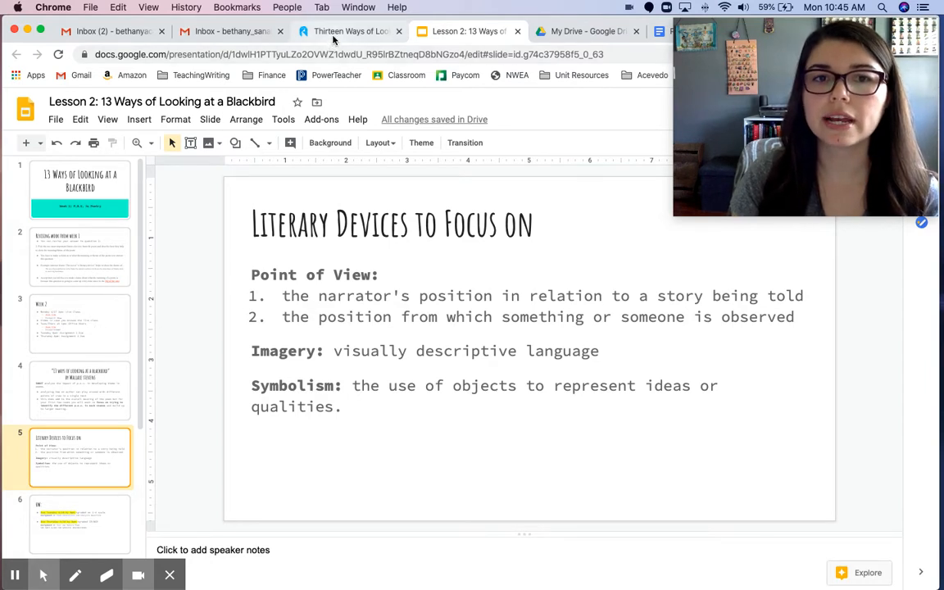
# - Switch to the Thirteen Ways of Looking at a Blackbird assignment tab
pyautogui.click(351, 31)
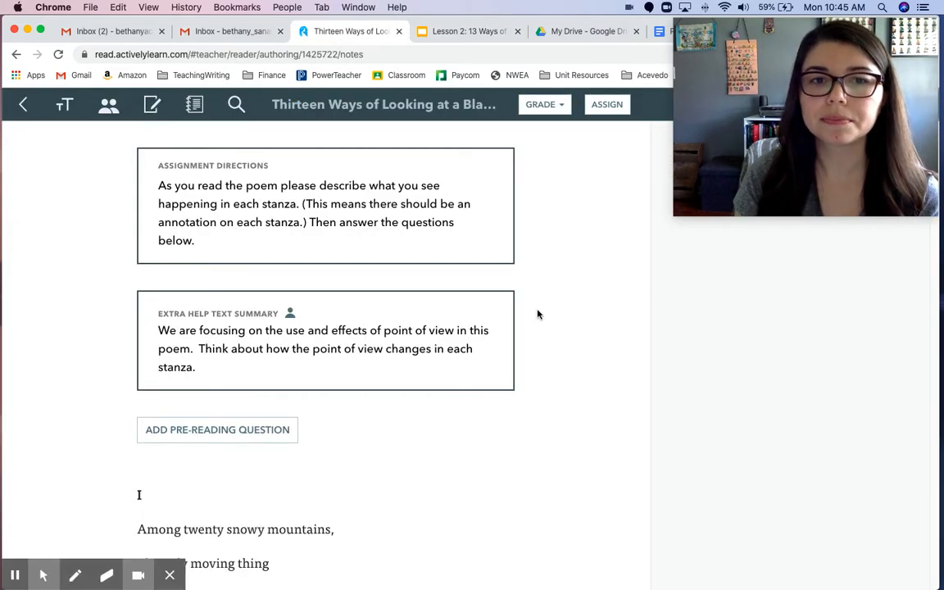
pyautogui.moveTo(145, 247)
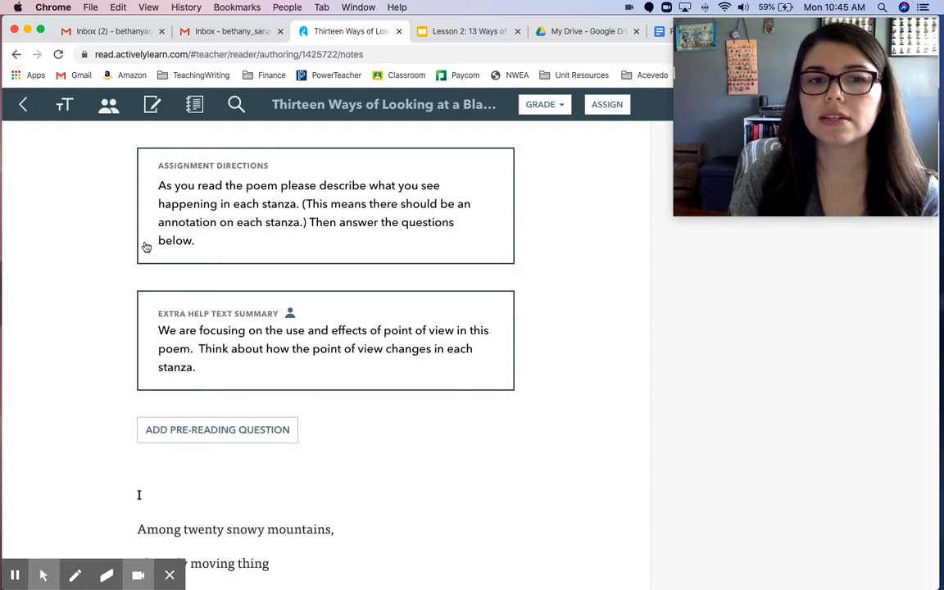
pyautogui.moveTo(125, 251)
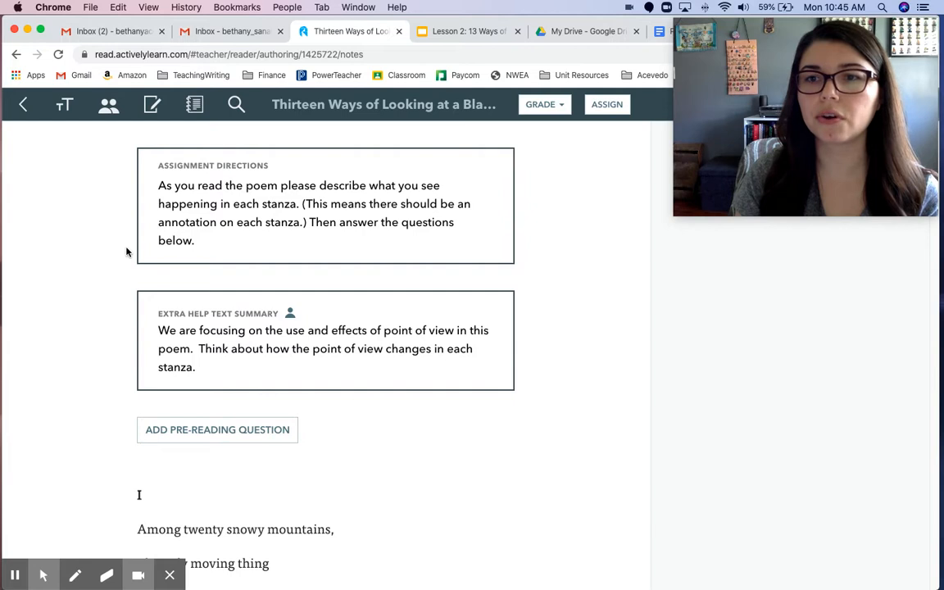
pyautogui.moveTo(88, 273)
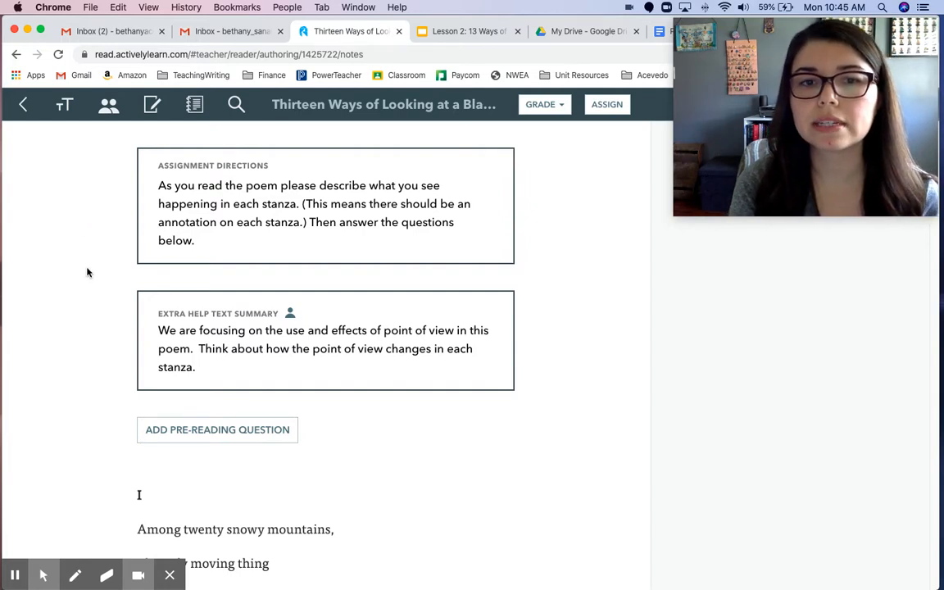
pyautogui.moveTo(312, 211)
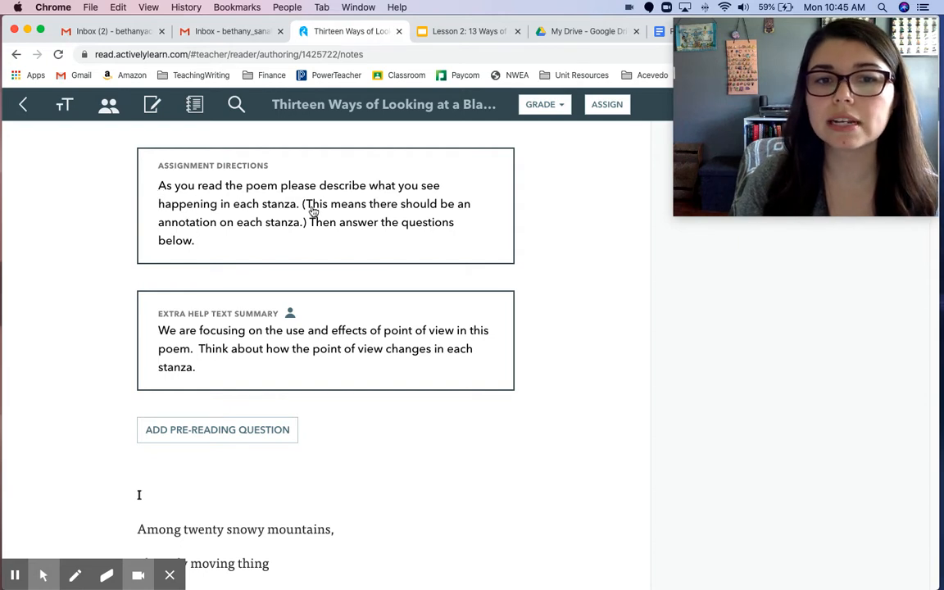
pyautogui.moveTo(272, 213)
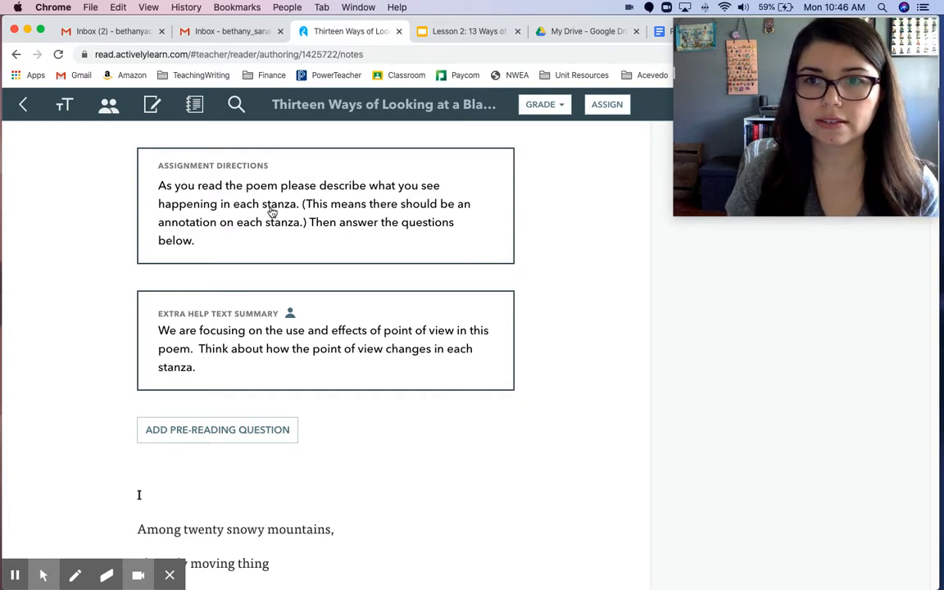
pyautogui.scroll(-3)
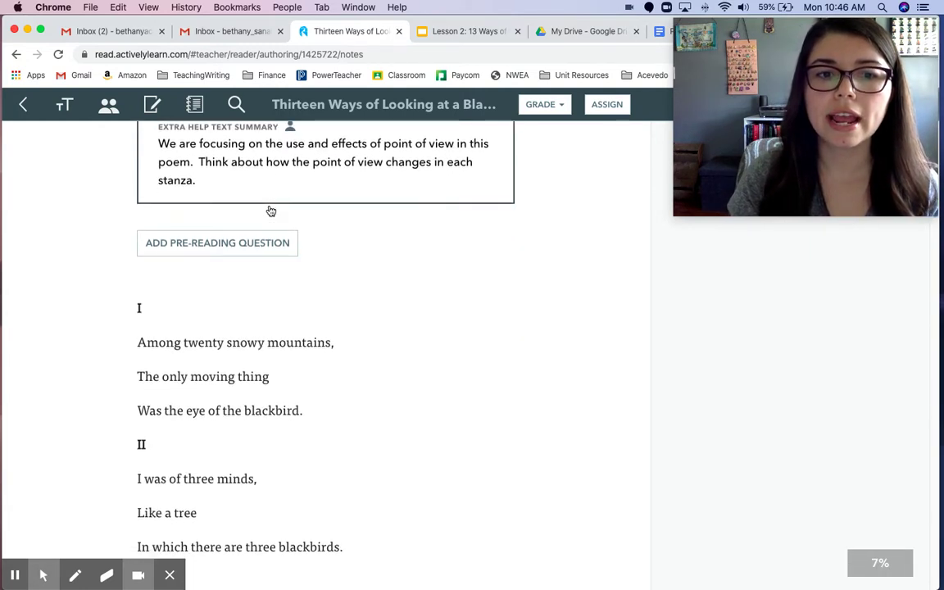
pyautogui.scroll(-3)
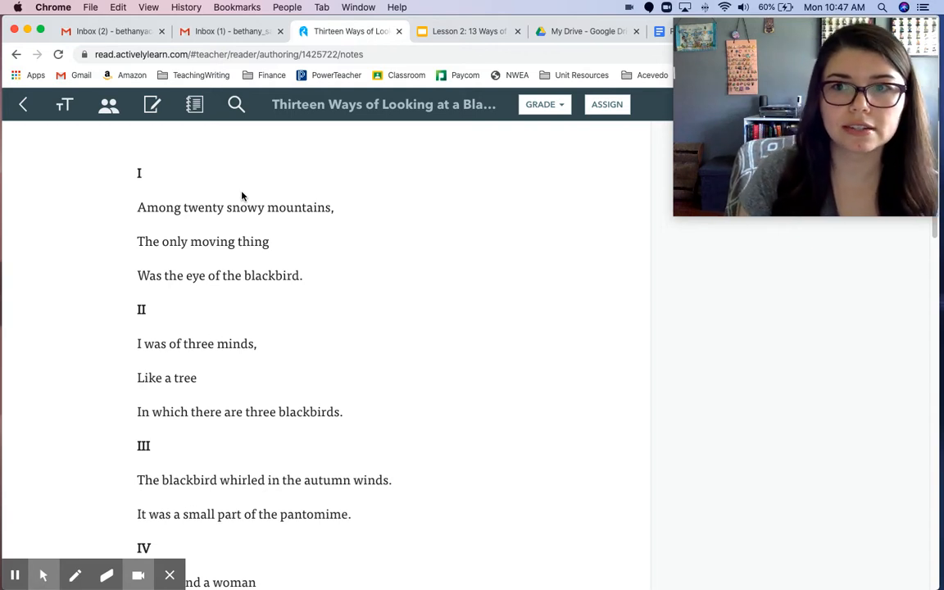
pyautogui.scroll(-3)
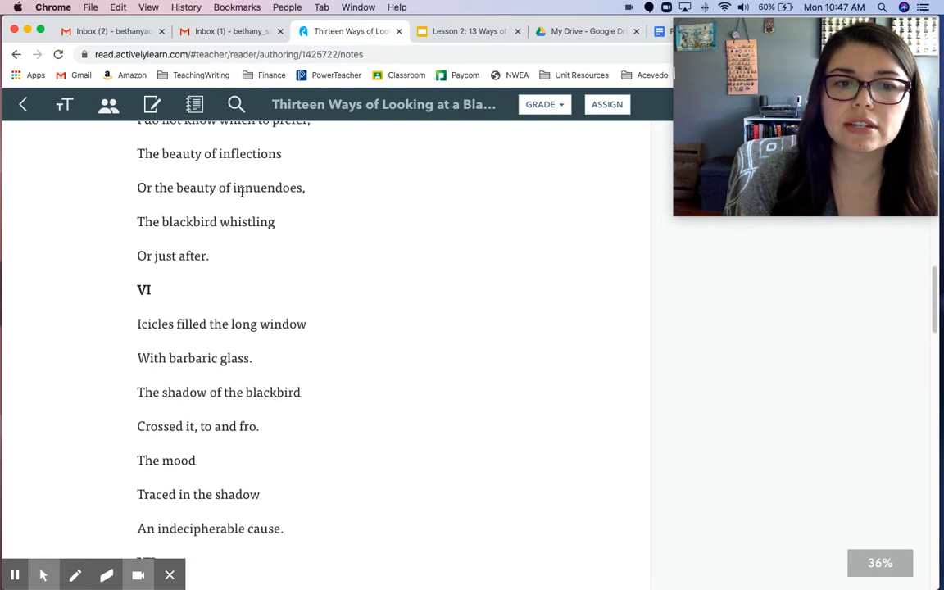
pyautogui.scroll(-3)
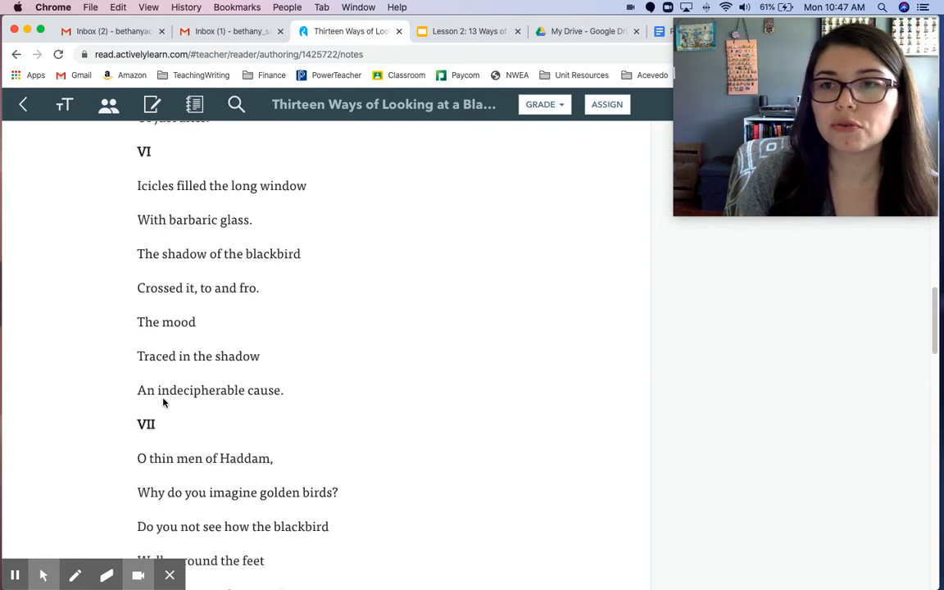
pyautogui.scroll(-3)
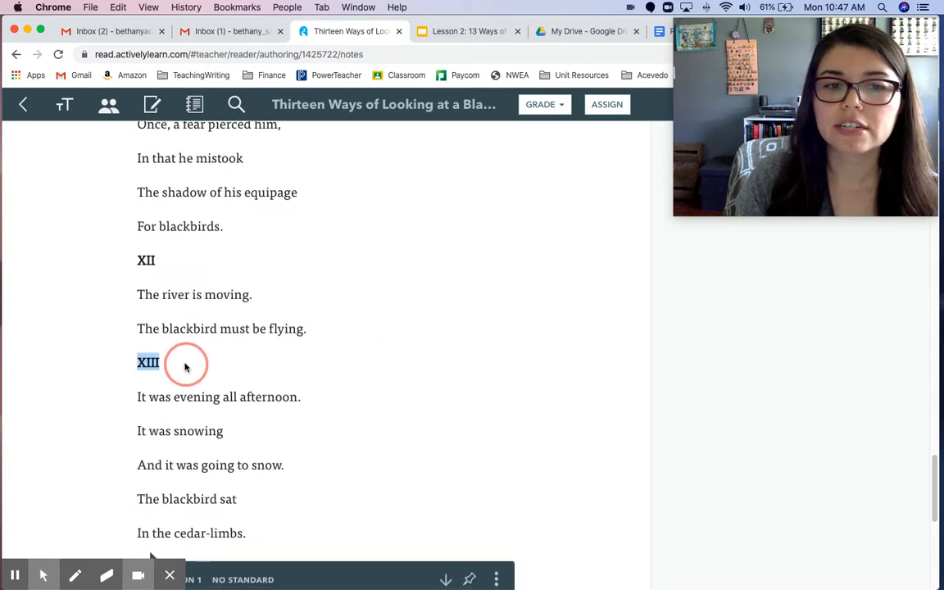
pyautogui.click(148, 361)
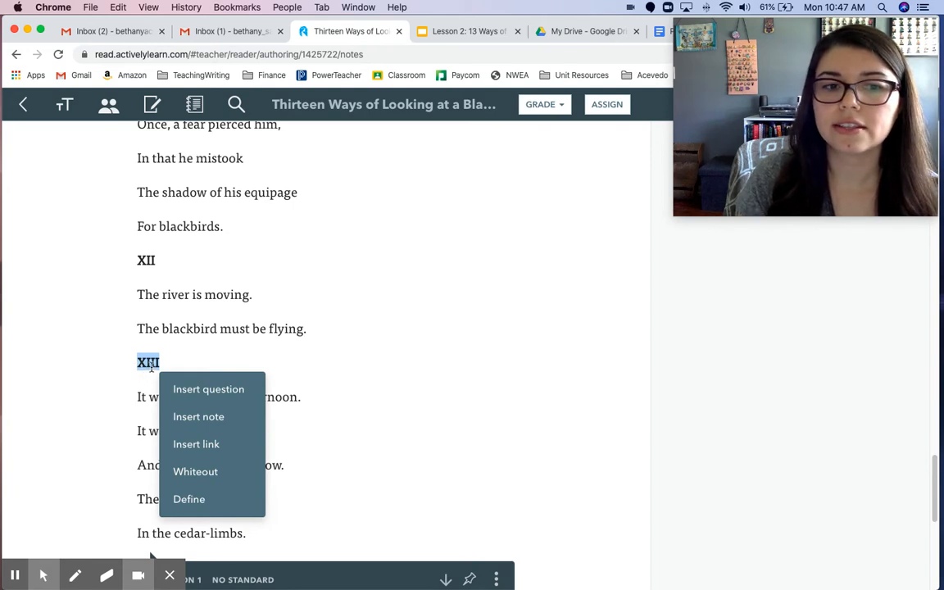
pyautogui.scroll(3)
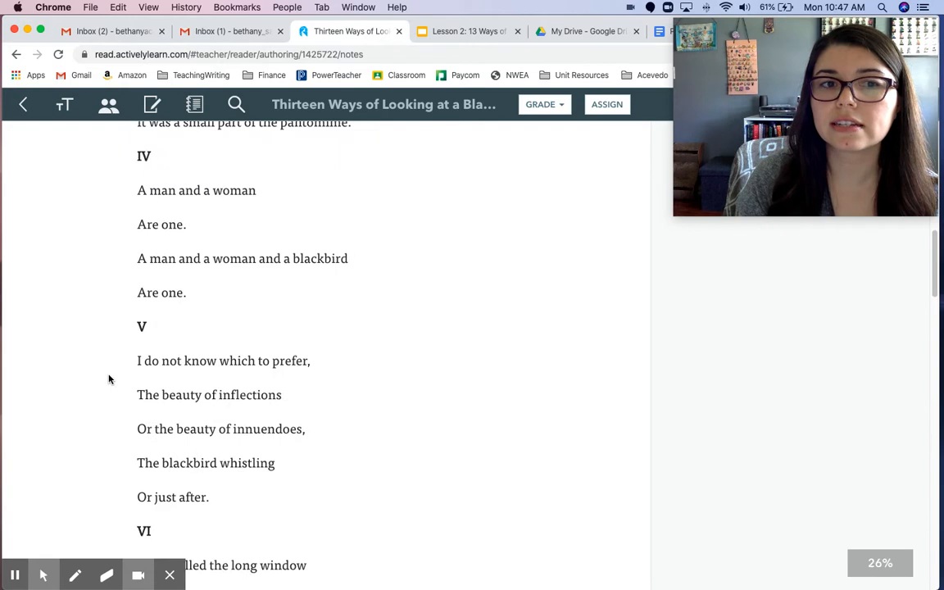
pyautogui.scroll(3)
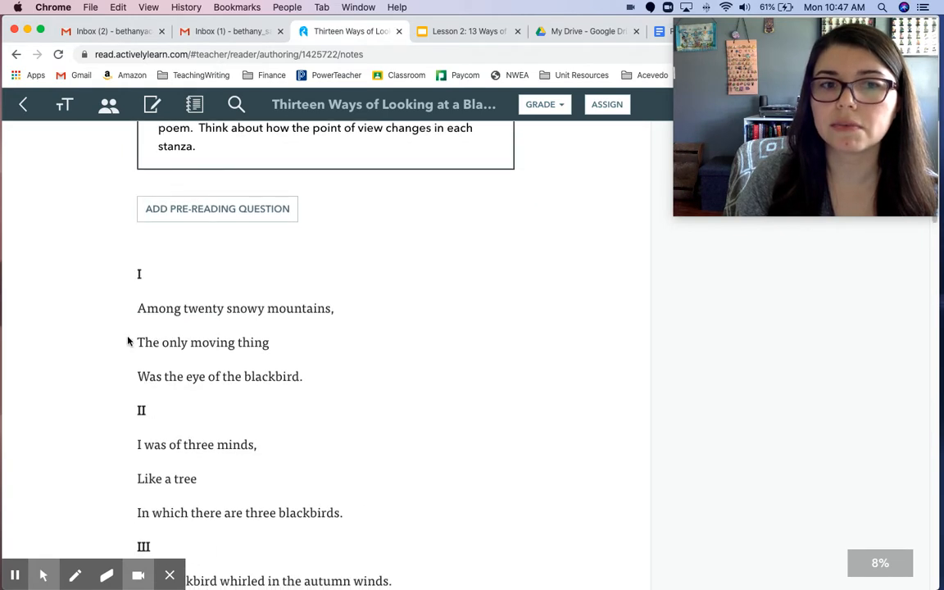
pyautogui.moveTo(147, 300)
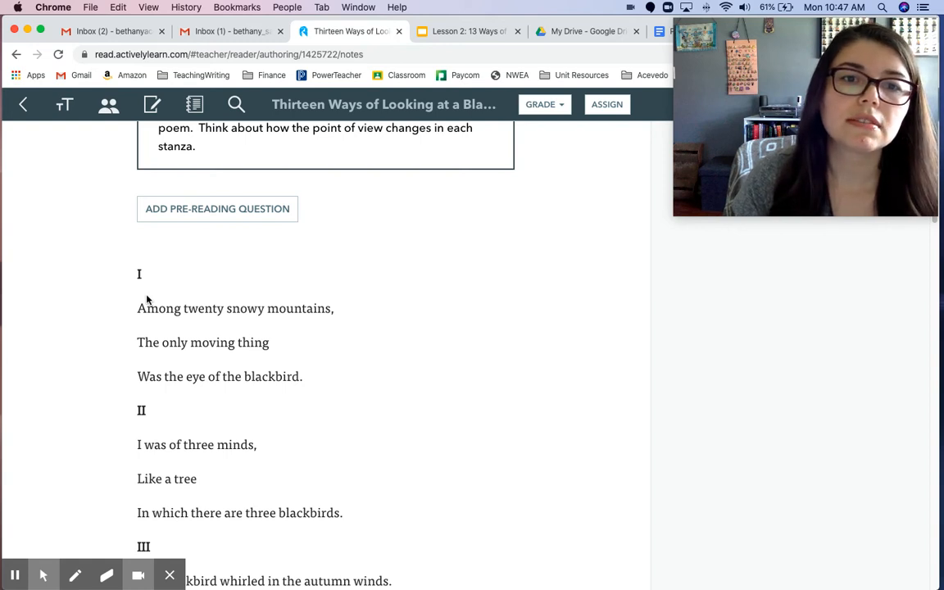
pyautogui.moveTo(155, 286)
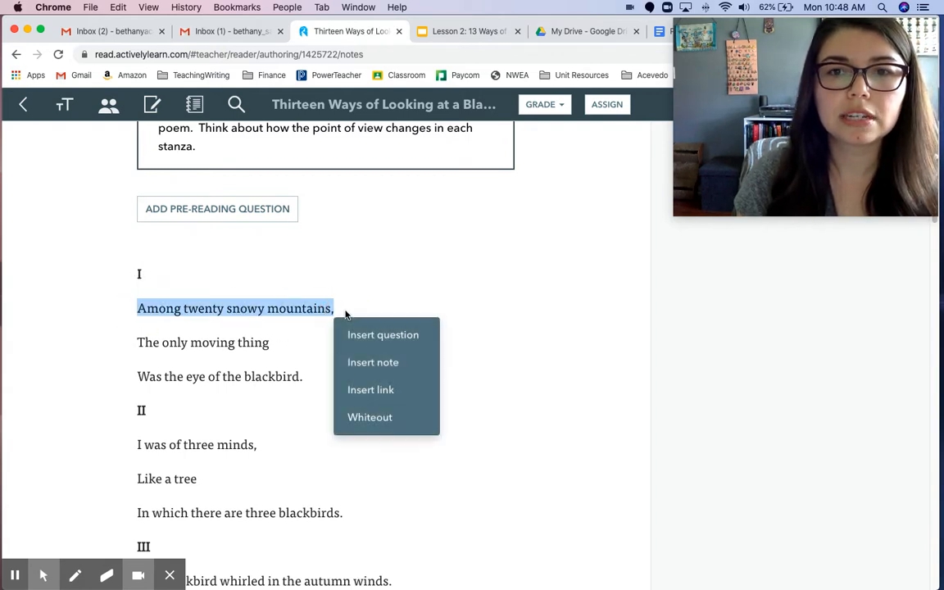
# - Save a note on stanza I's first line: 'zoomed out perspective of a mountain range'
pyautogui.click(383, 335)
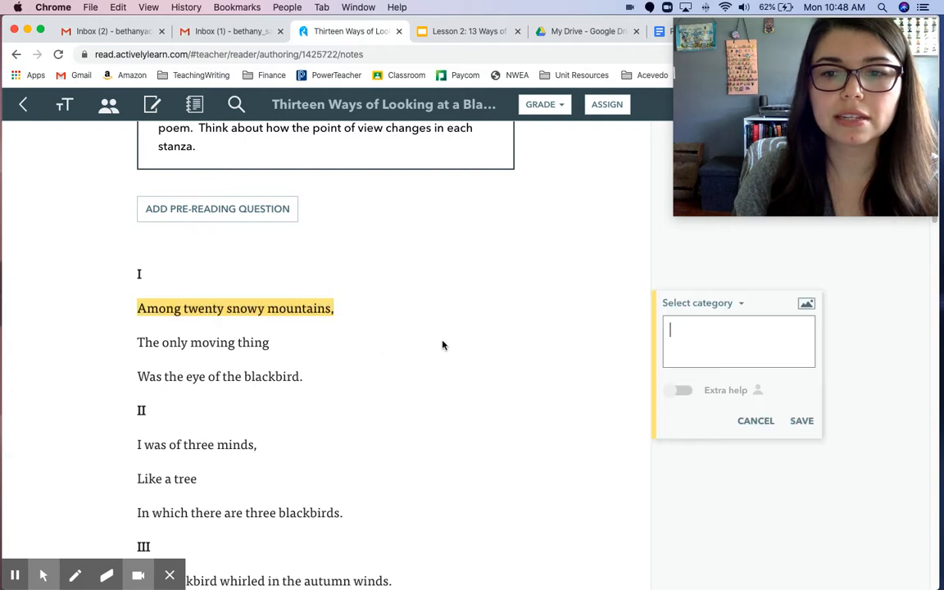
pyautogui.moveTo(449, 335)
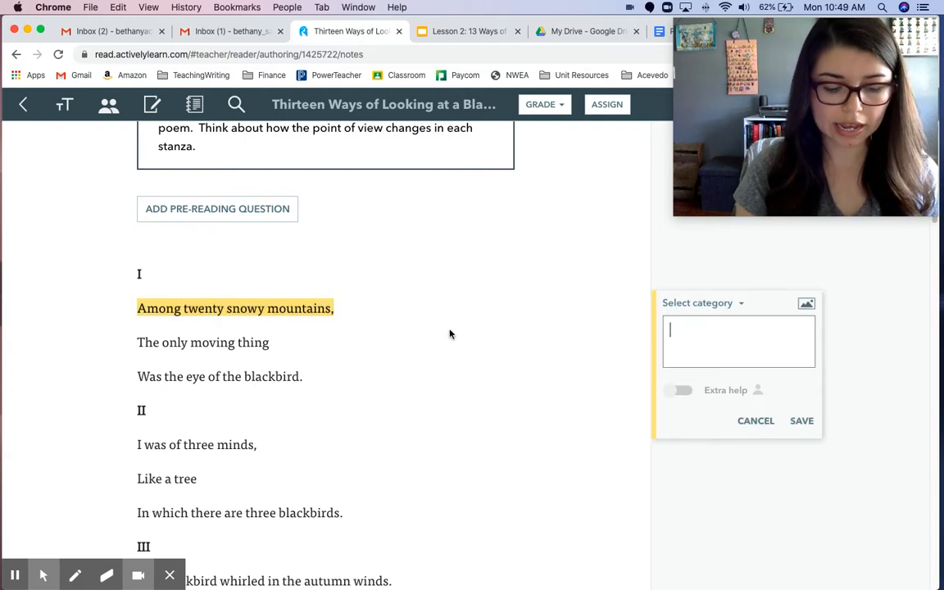
pyautogui.write('zoomed out pe')
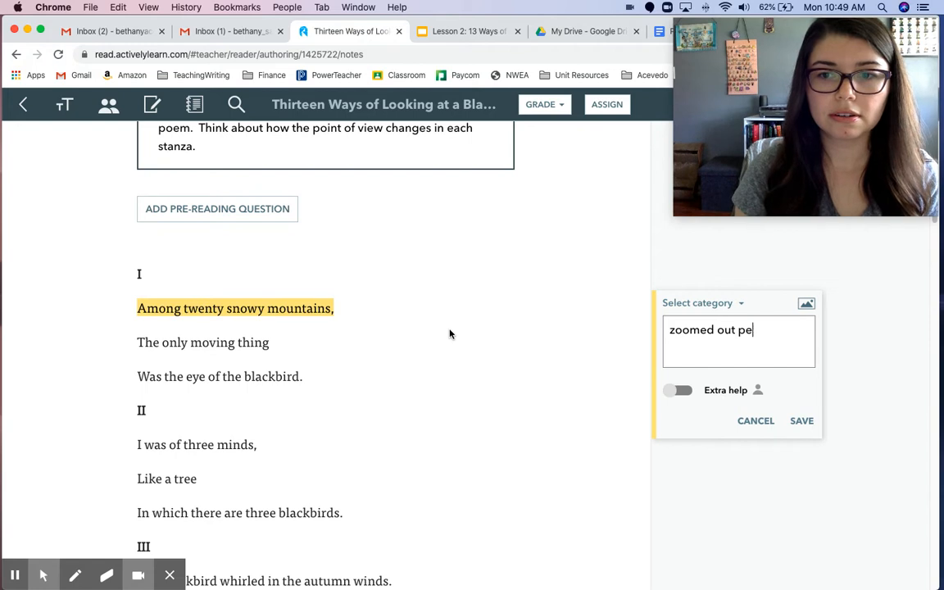
pyautogui.write('rspectiv')
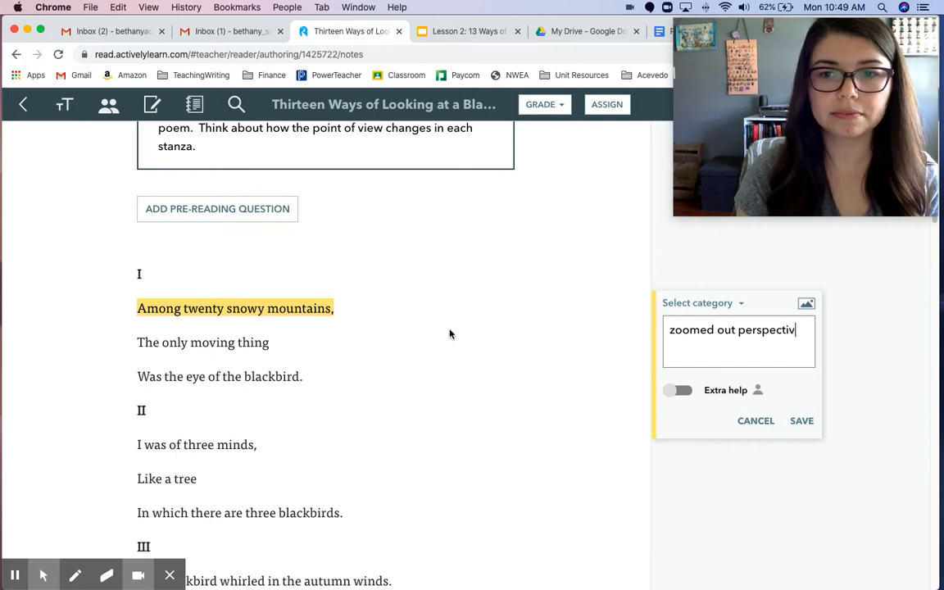
pyautogui.write('e')
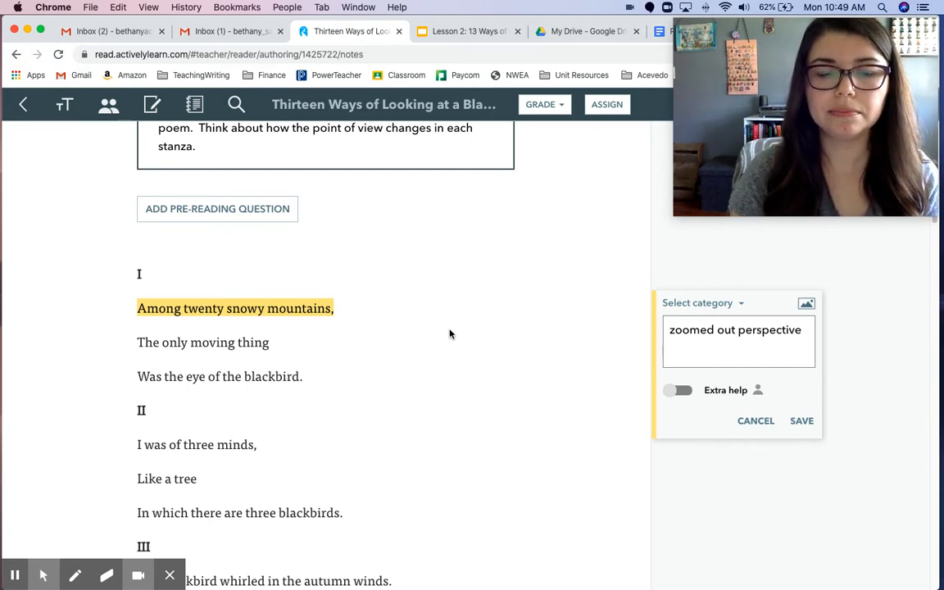
pyautogui.write('of a mountain')
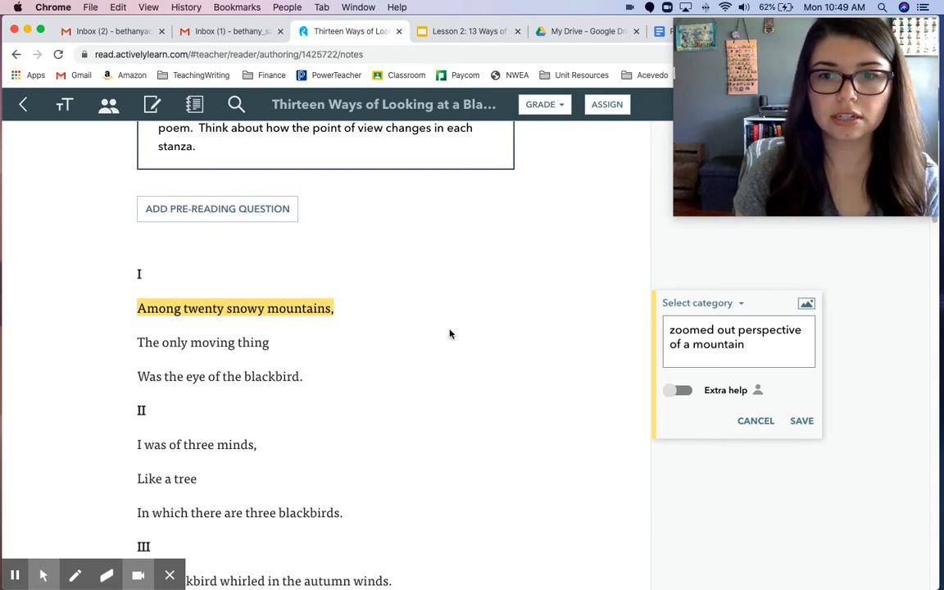
pyautogui.write('range')
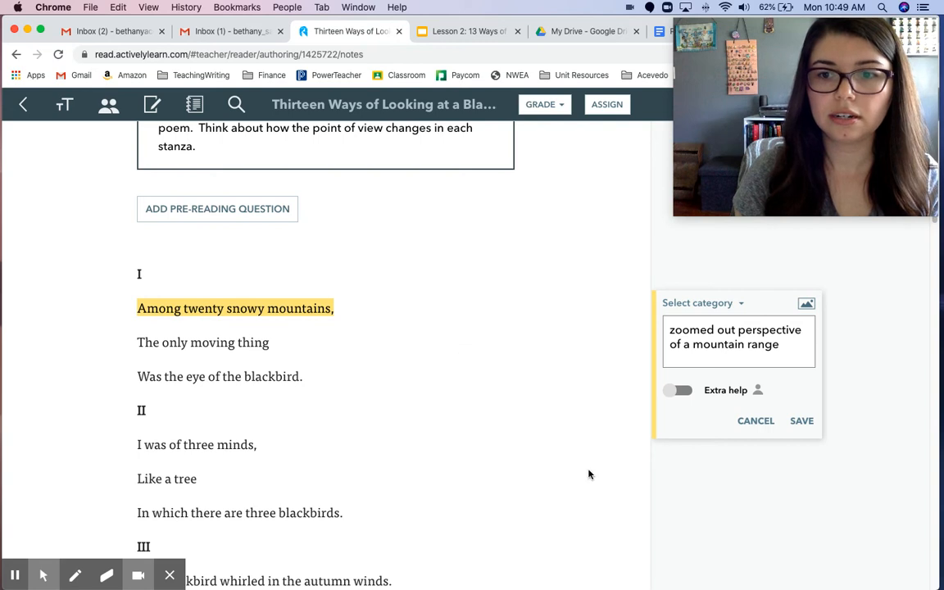
pyautogui.click(801, 420)
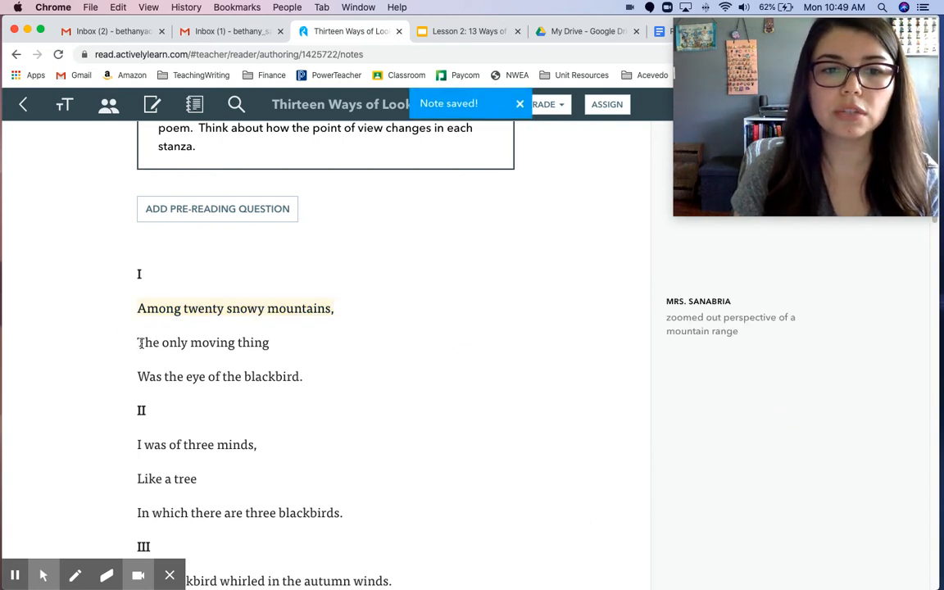
# - Add a 'stillness' note to the line 'The only moving thing'
pyautogui.doubleClick(202, 342)
pyautogui.write('sti')
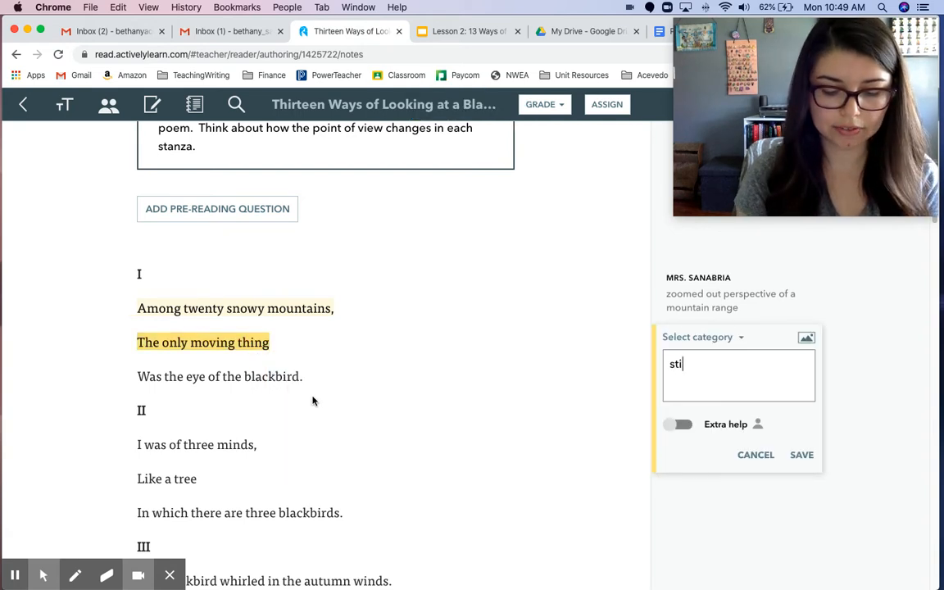
pyautogui.write('llness')
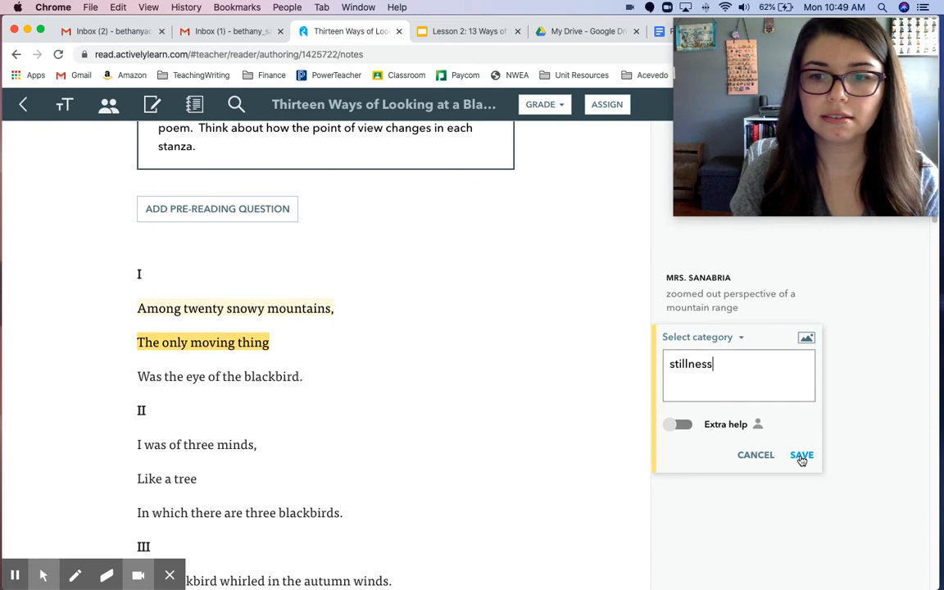
pyautogui.click(800, 455)
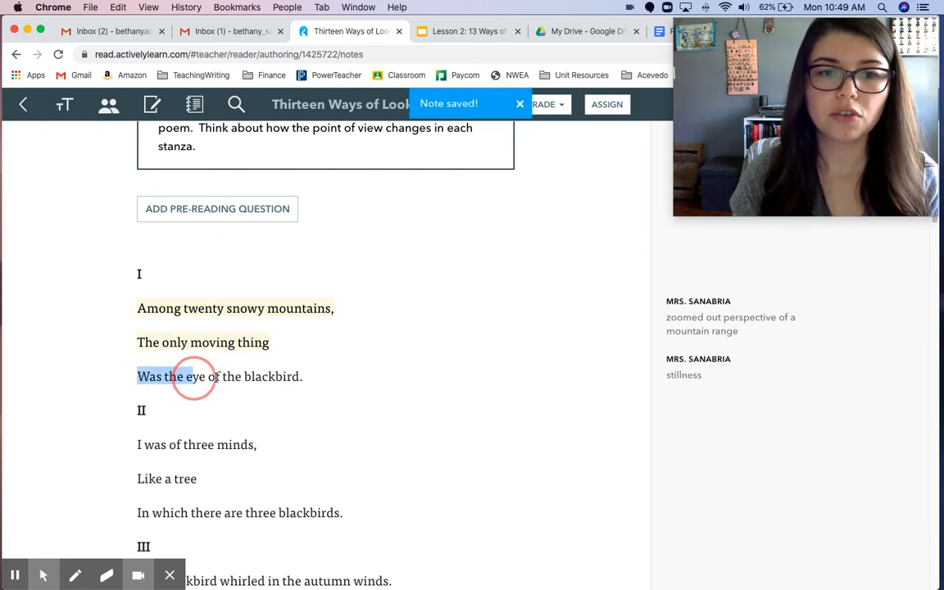
# - Note 'zoomed in and imagery of movement' on 'Was the eye of the blackbird.'
pyautogui.click(219, 376)
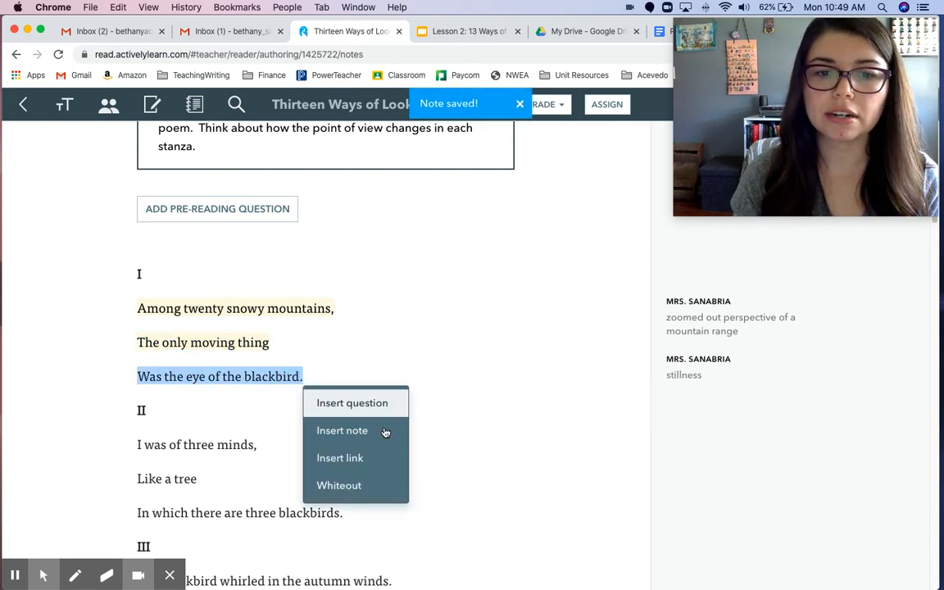
pyautogui.click(342, 430)
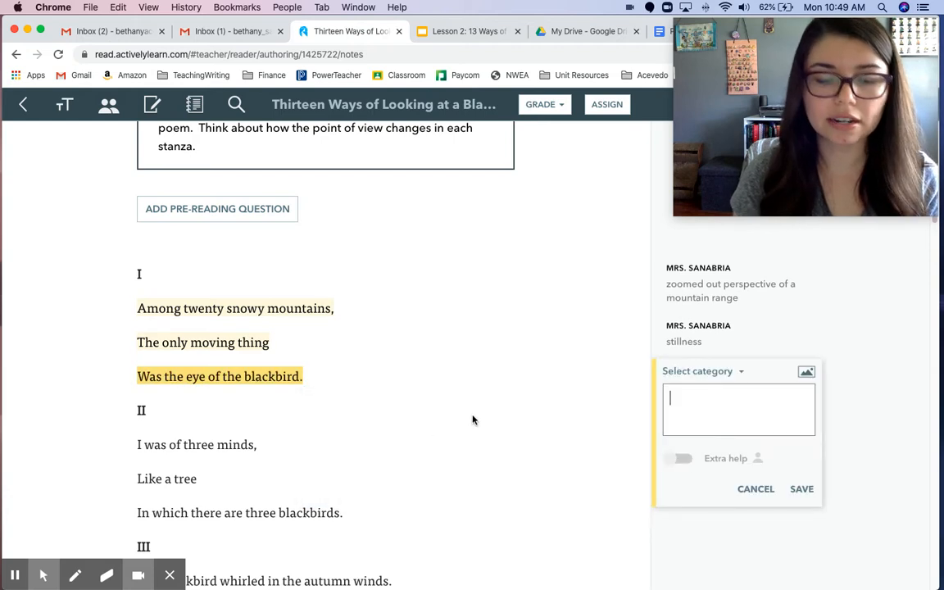
pyautogui.write('zoomed in')
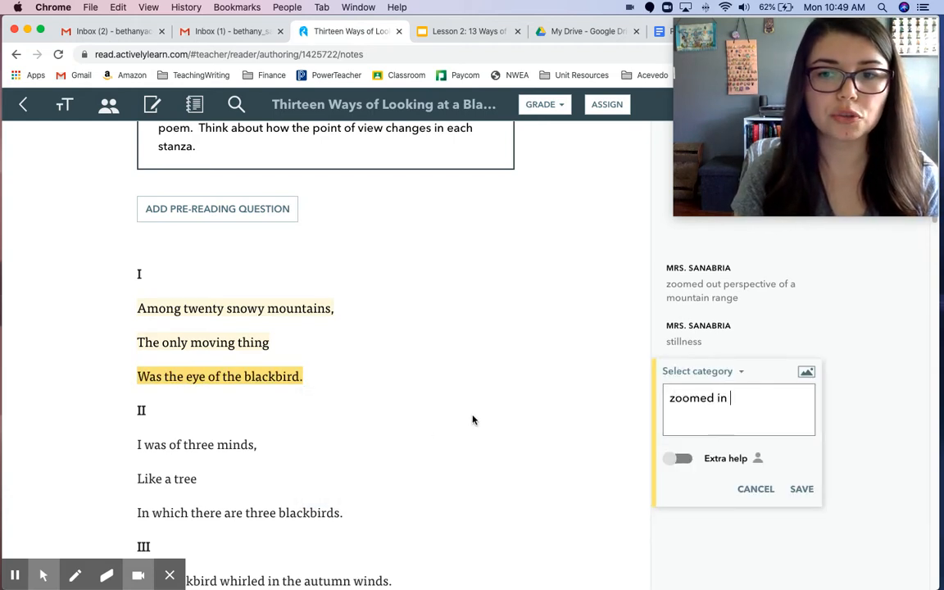
pyautogui.write('an')
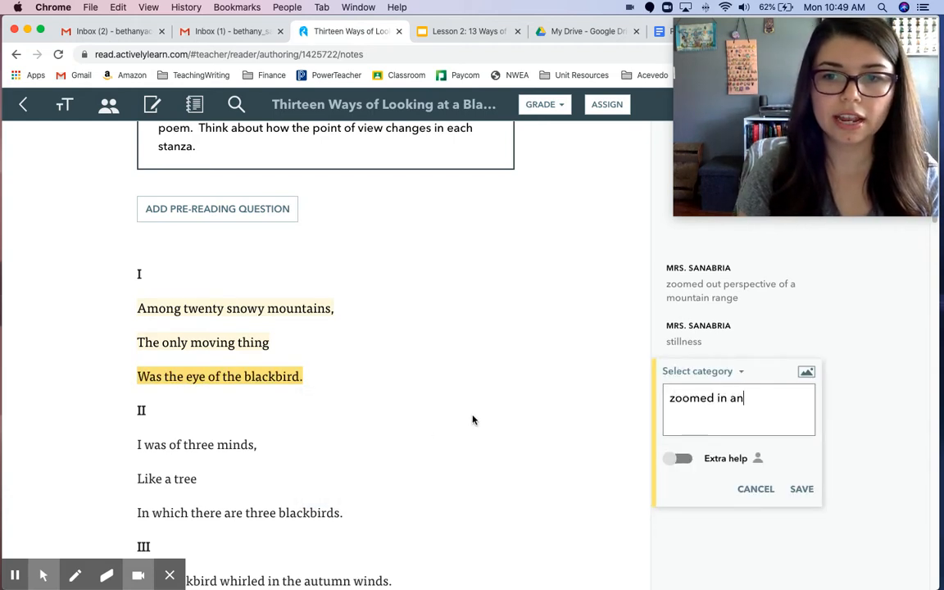
pyautogui.write('d')
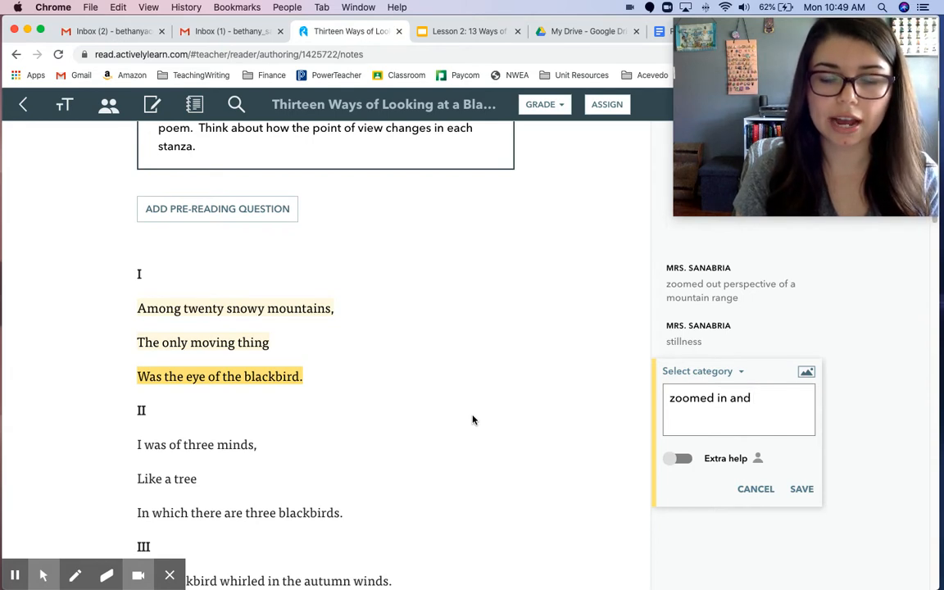
pyautogui.write('imagery of')
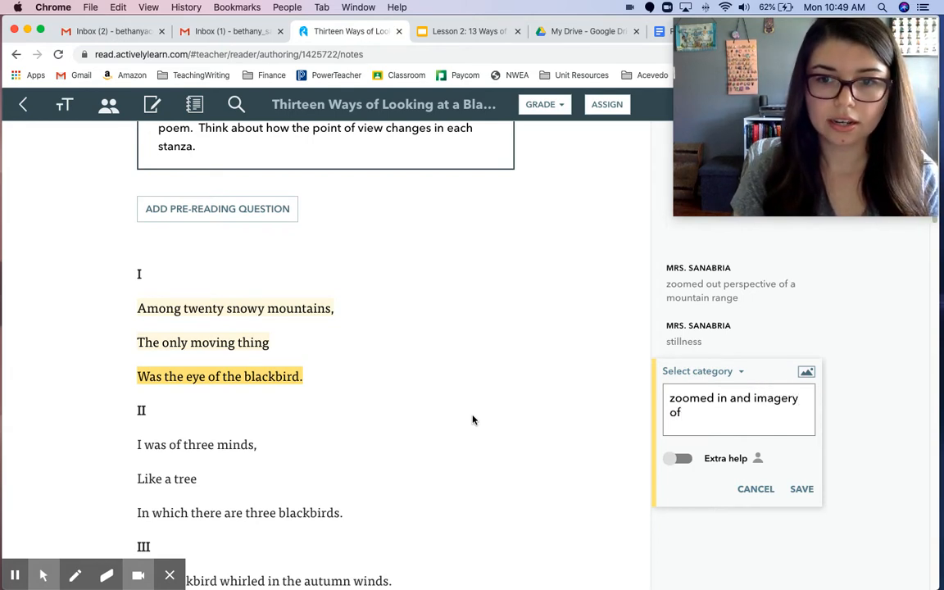
pyautogui.write('movement')
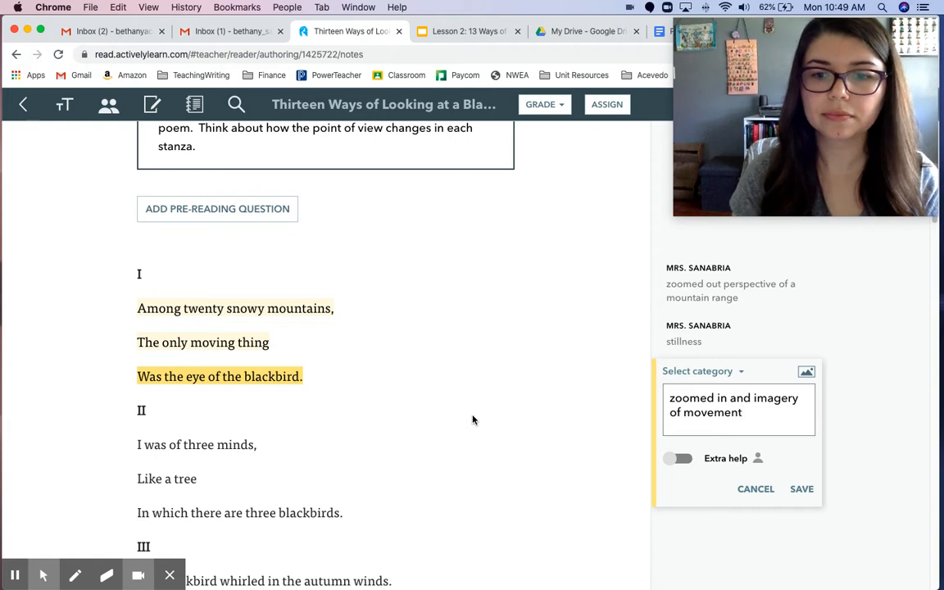
pyautogui.moveTo(802, 489)
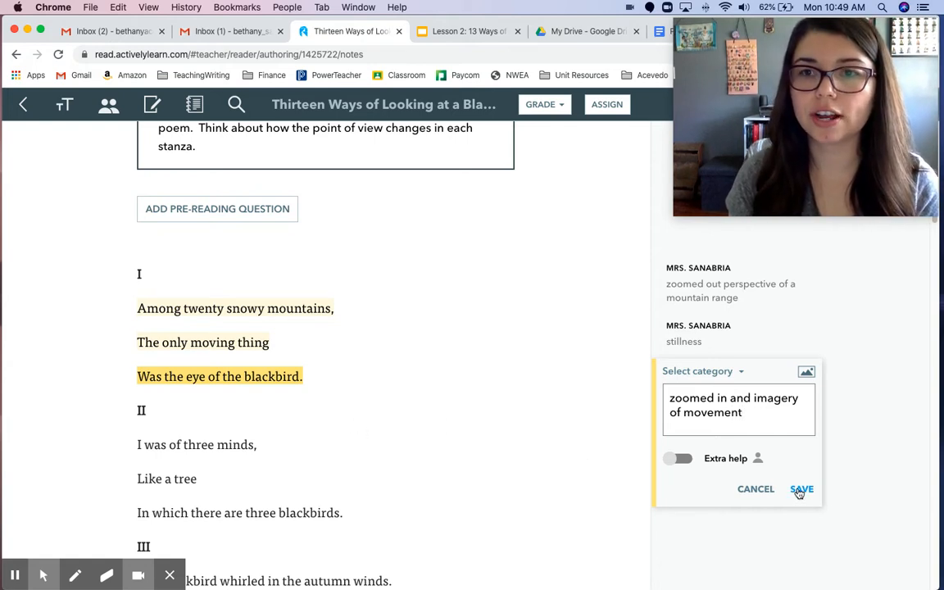
pyautogui.click(801, 490)
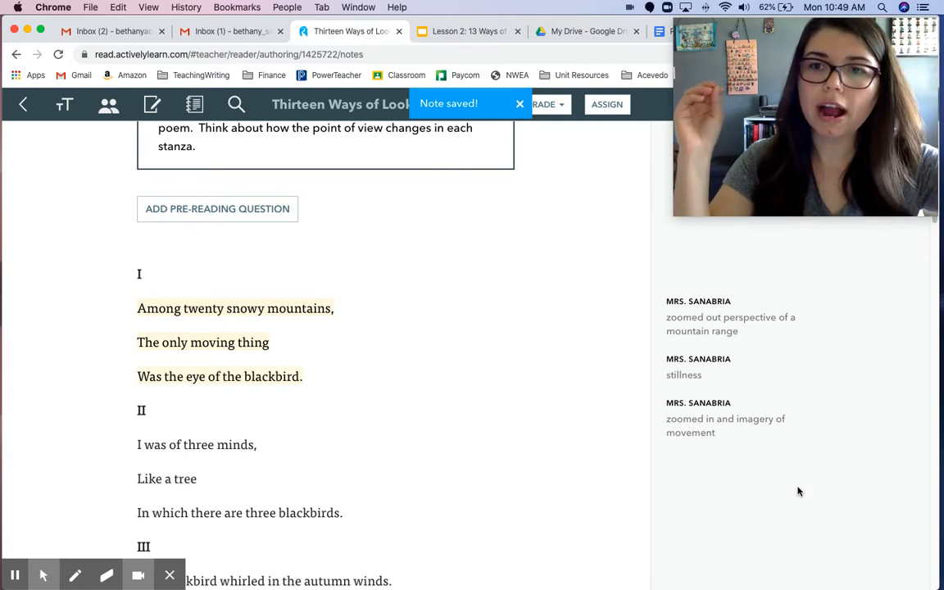
pyautogui.click(520, 103)
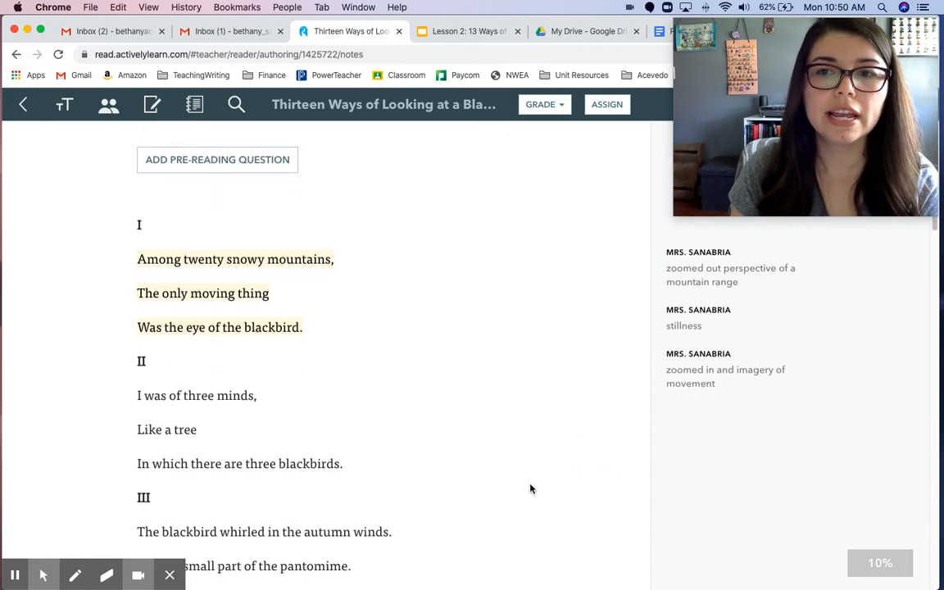
pyautogui.scroll(-3)
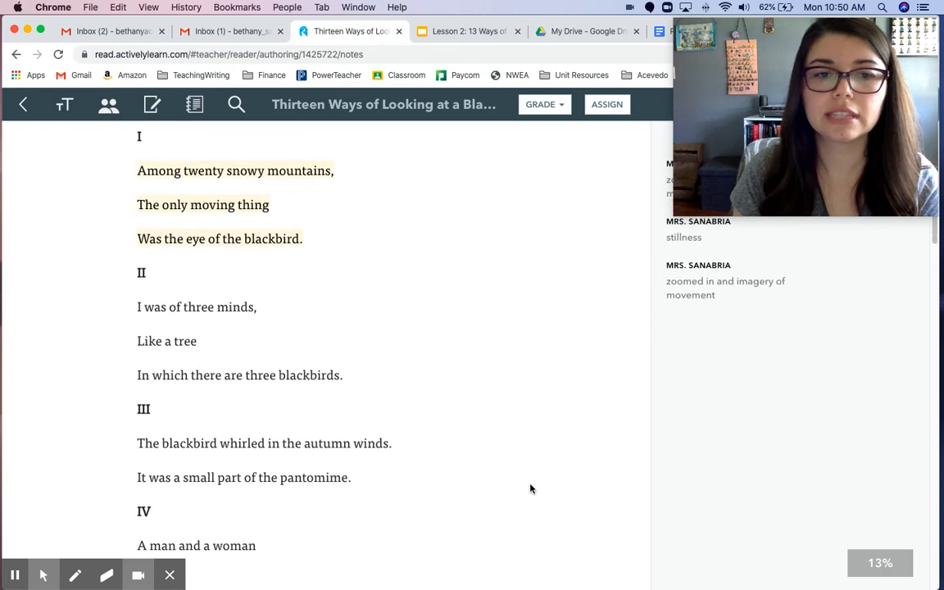
pyautogui.scroll(-3)
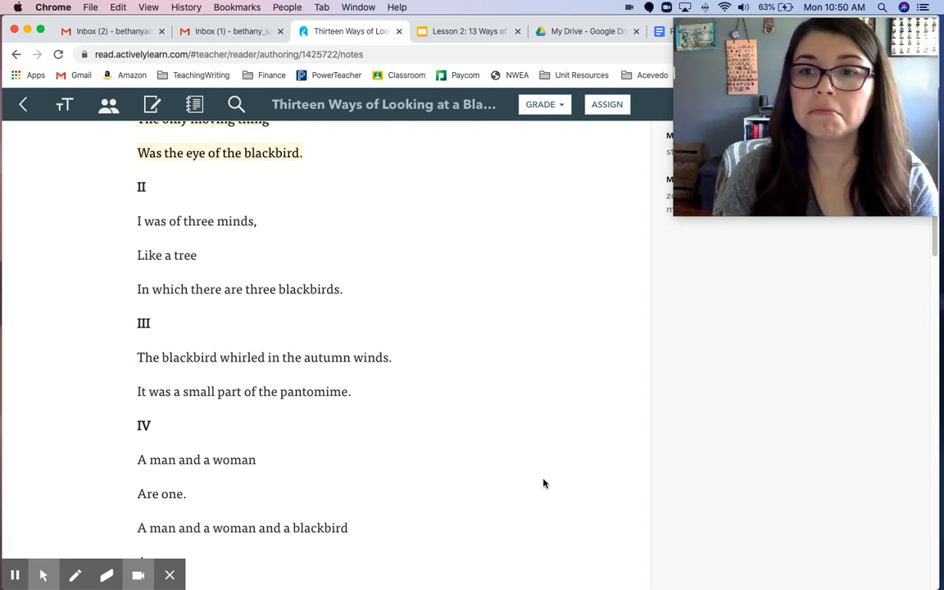
pyautogui.moveTo(513, 473)
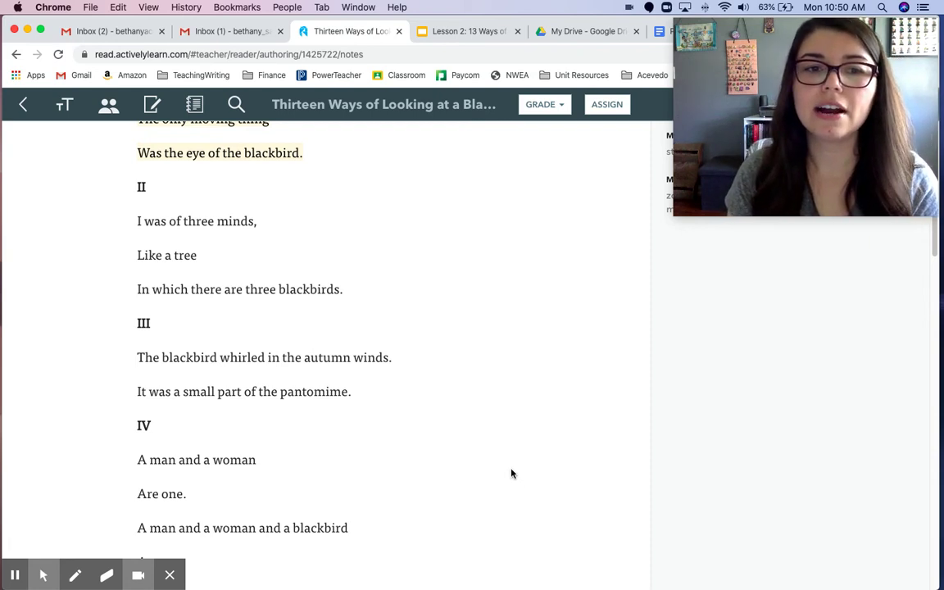
pyautogui.moveTo(136, 225)
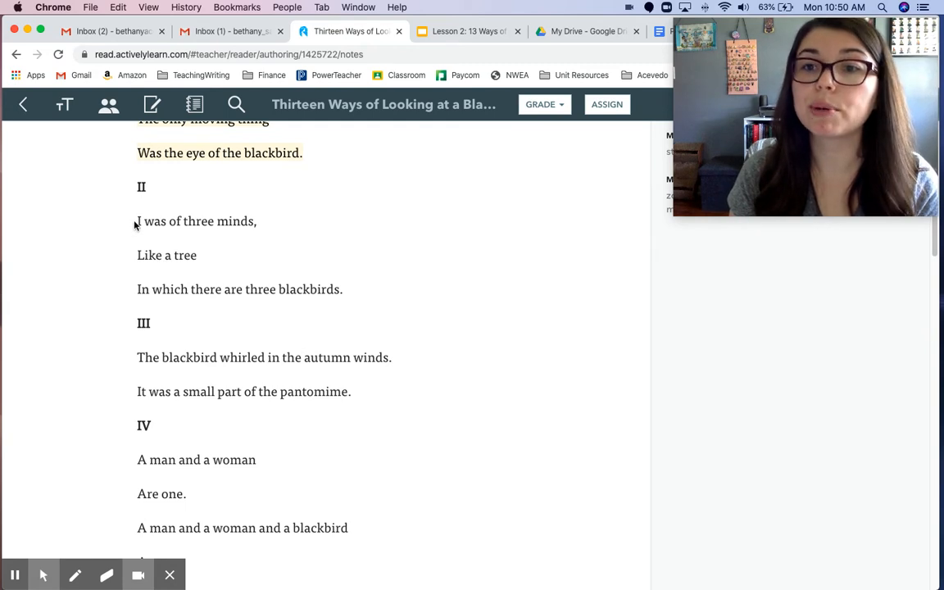
# - Attach the note 'new subject and new p.o.v.' to stanza II's first word
pyautogui.click(140, 221)
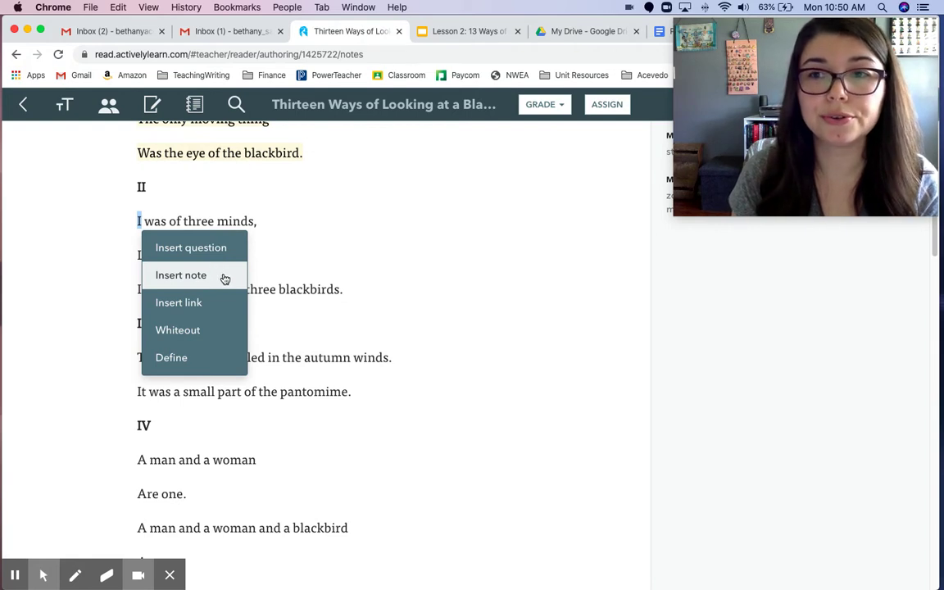
pyautogui.click(181, 274)
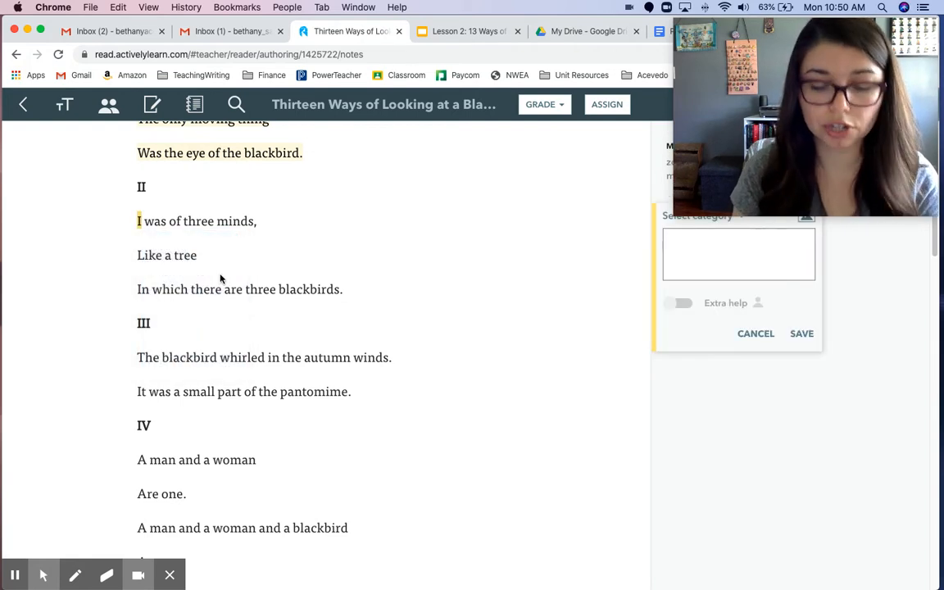
pyautogui.write('new subject')
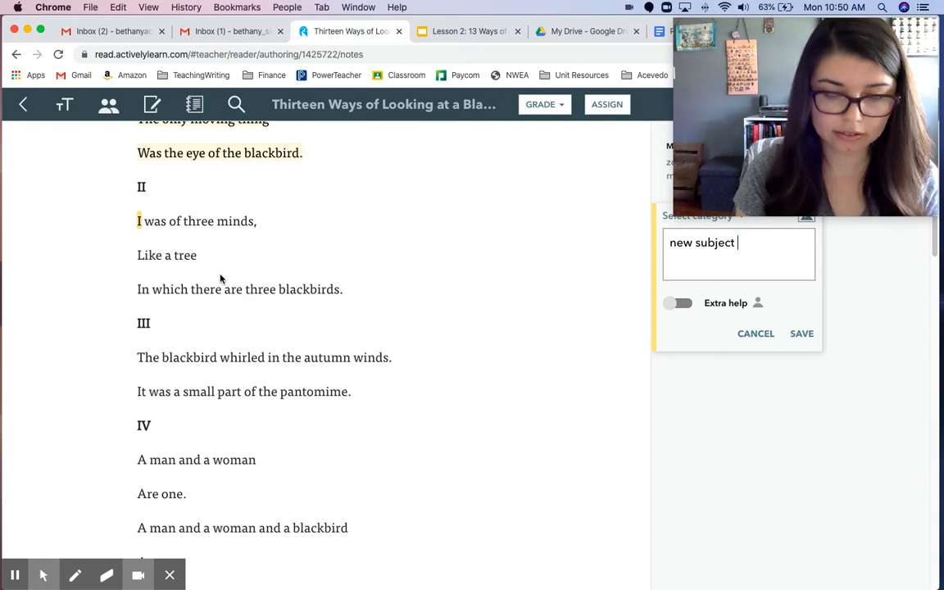
pyautogui.write('and new')
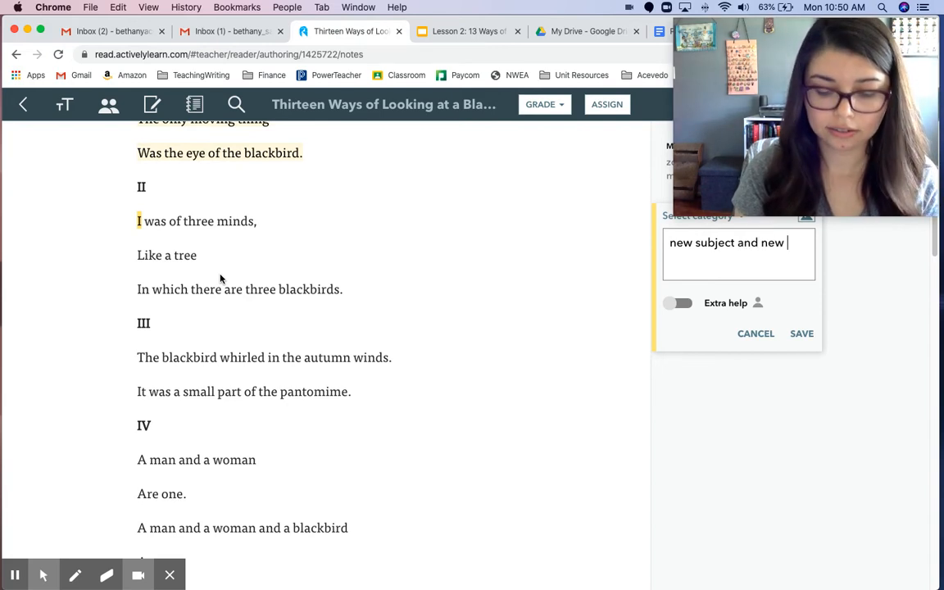
pyautogui.write('p.o.v.')
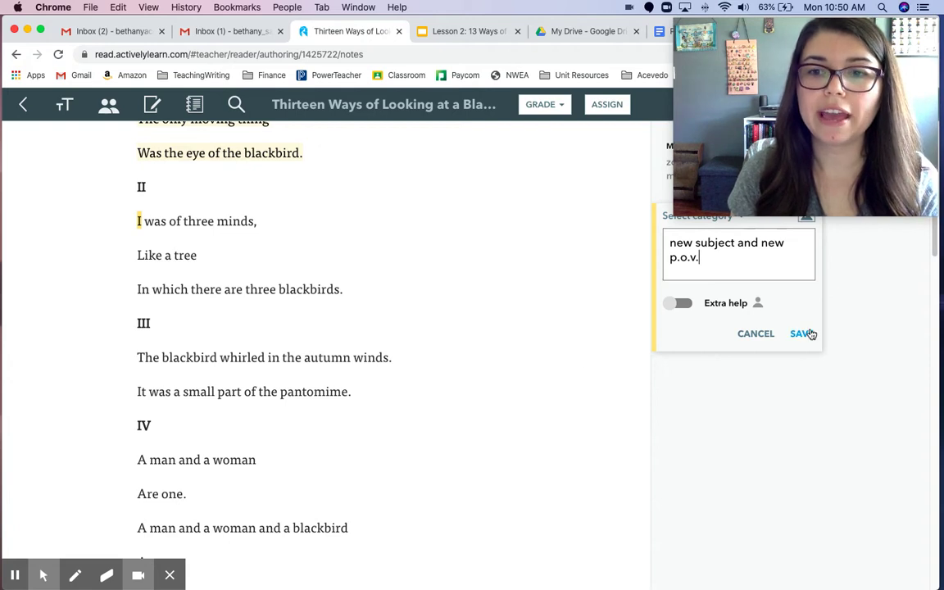
pyautogui.click(800, 333)
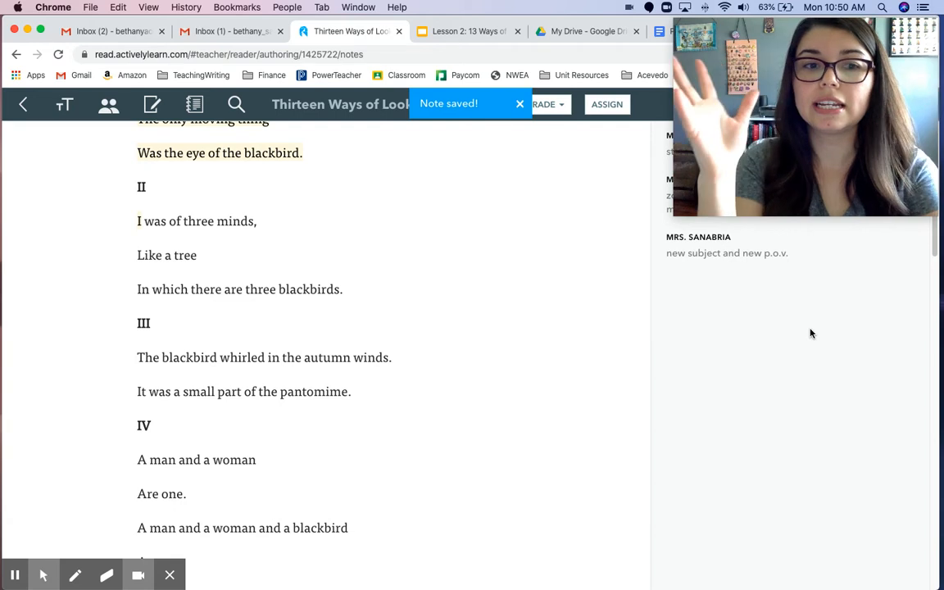
pyautogui.click(520, 104)
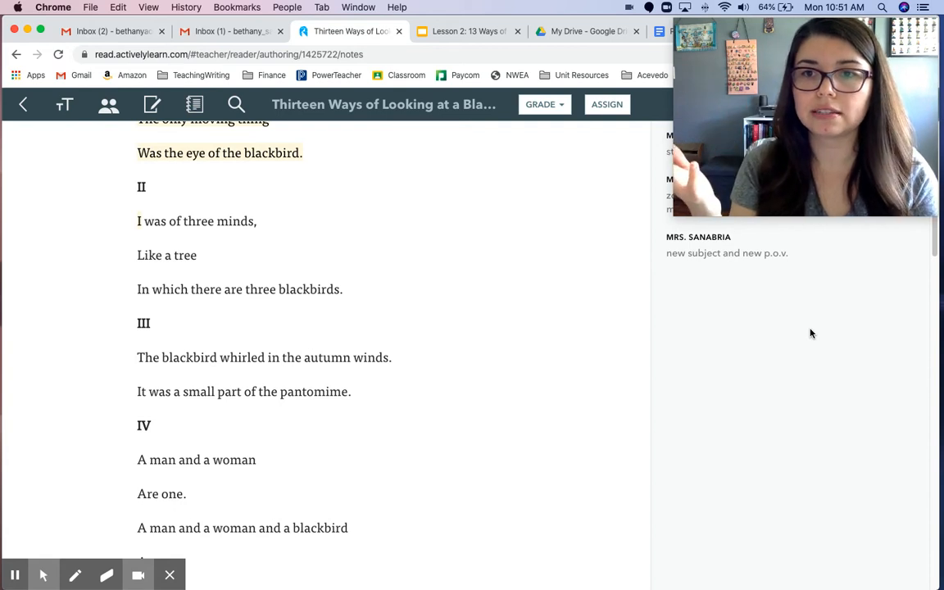
pyautogui.moveTo(257, 320)
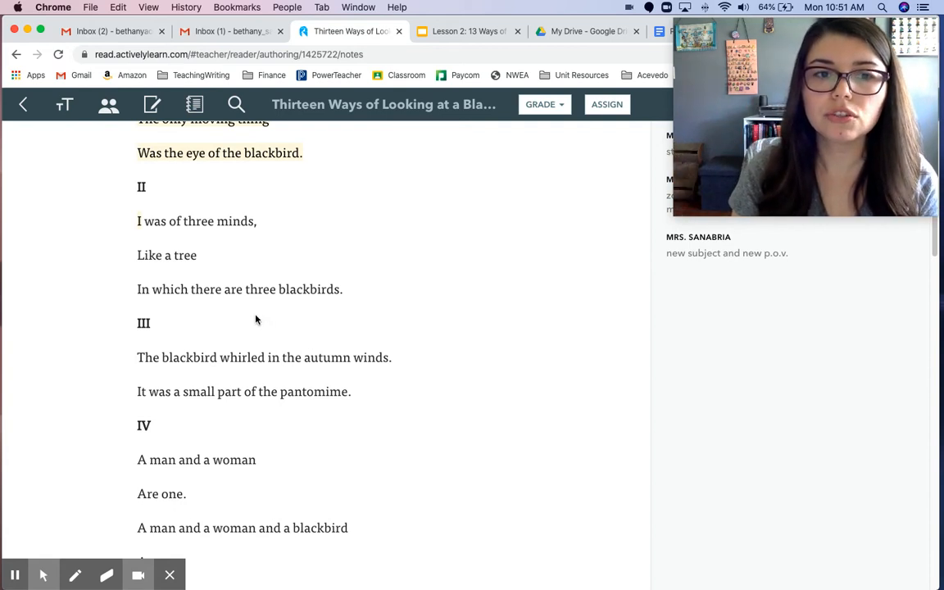
pyautogui.moveTo(144, 247)
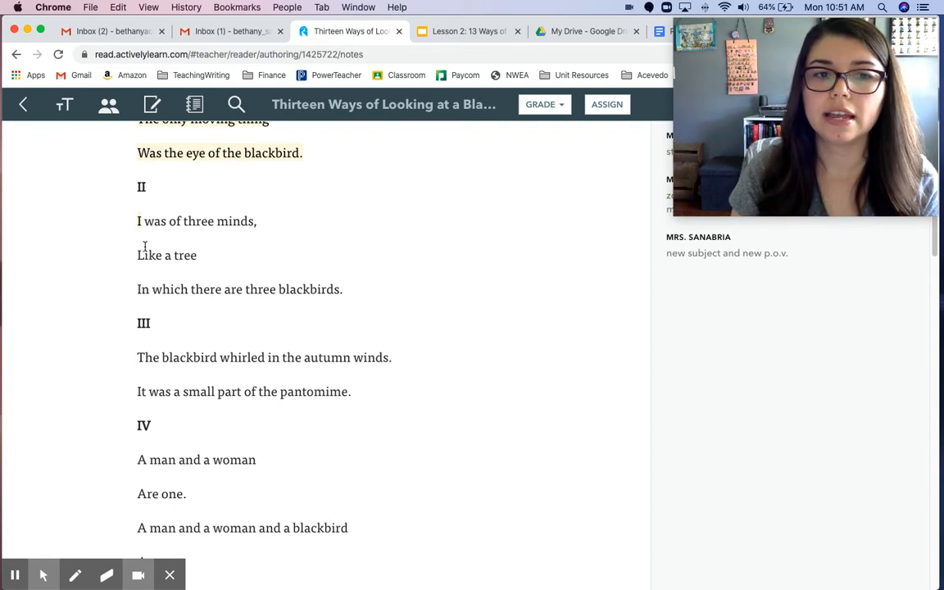
# - Note on stanza II's last two lines: 'birds are symbolic of different choices a person might need to make'
pyautogui.moveTo(138, 255); pyautogui.dragTo(343, 290)
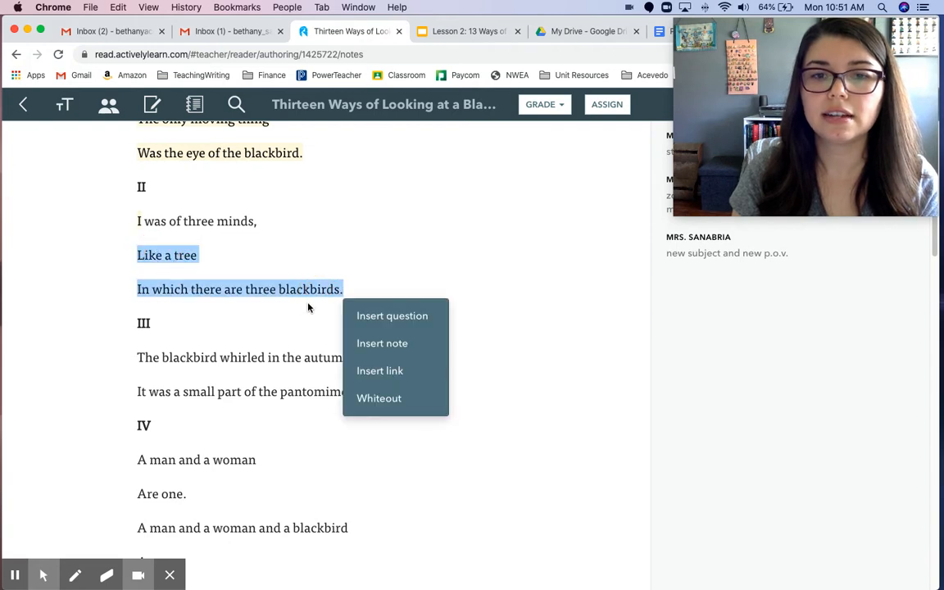
pyautogui.click(382, 342)
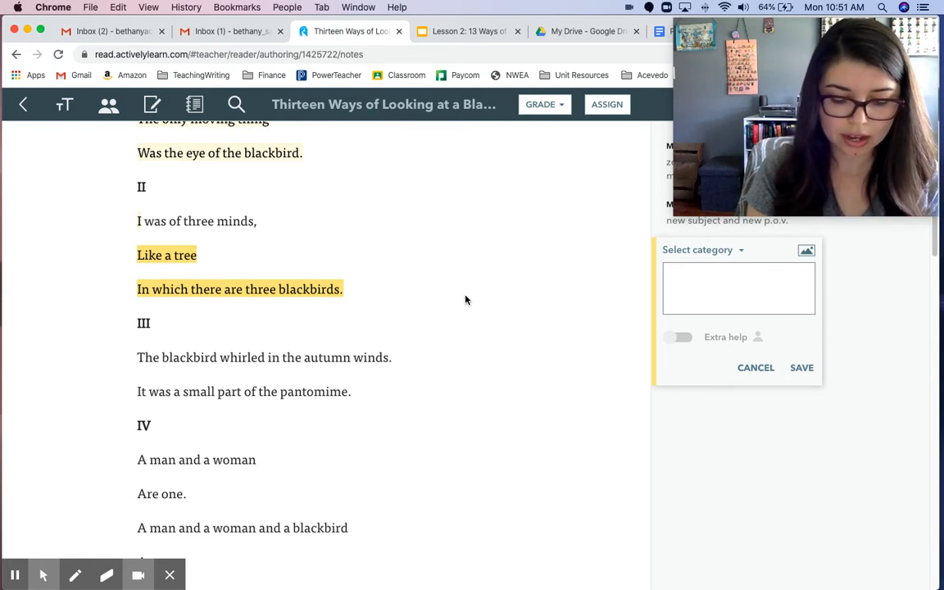
pyautogui.write('bird')
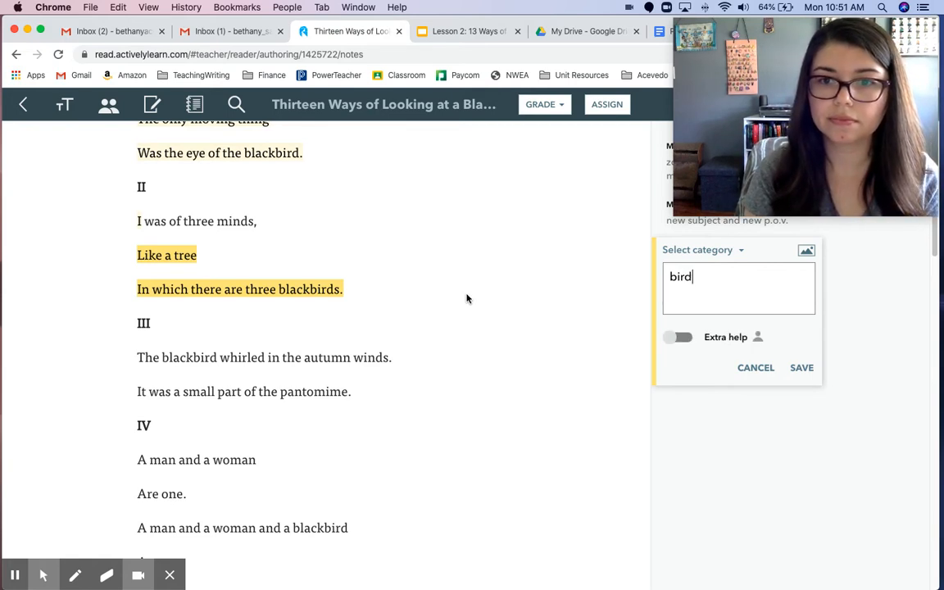
pyautogui.write('s are')
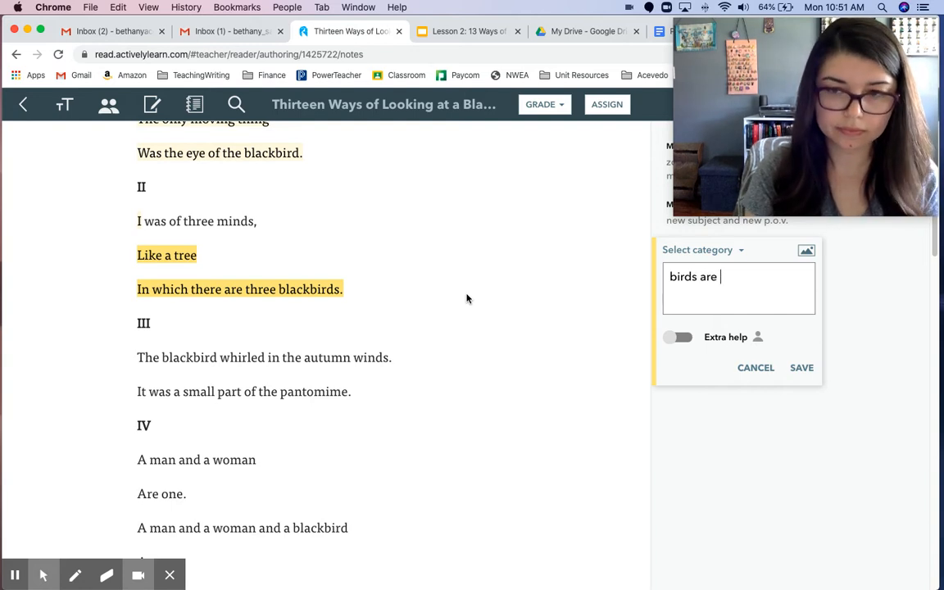
pyautogui.write('symbolic')
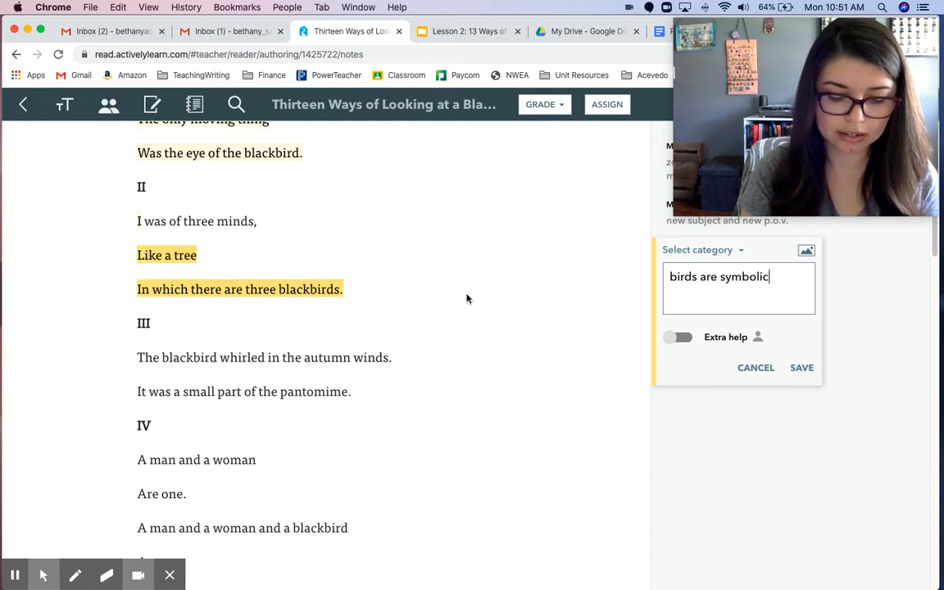
pyautogui.write('of diffe')
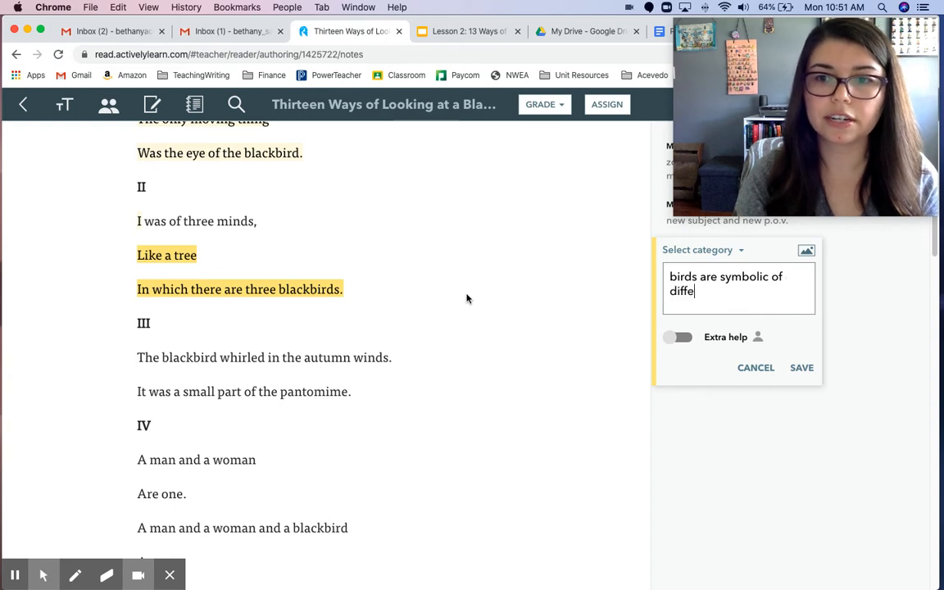
pyautogui.write('rent cho')
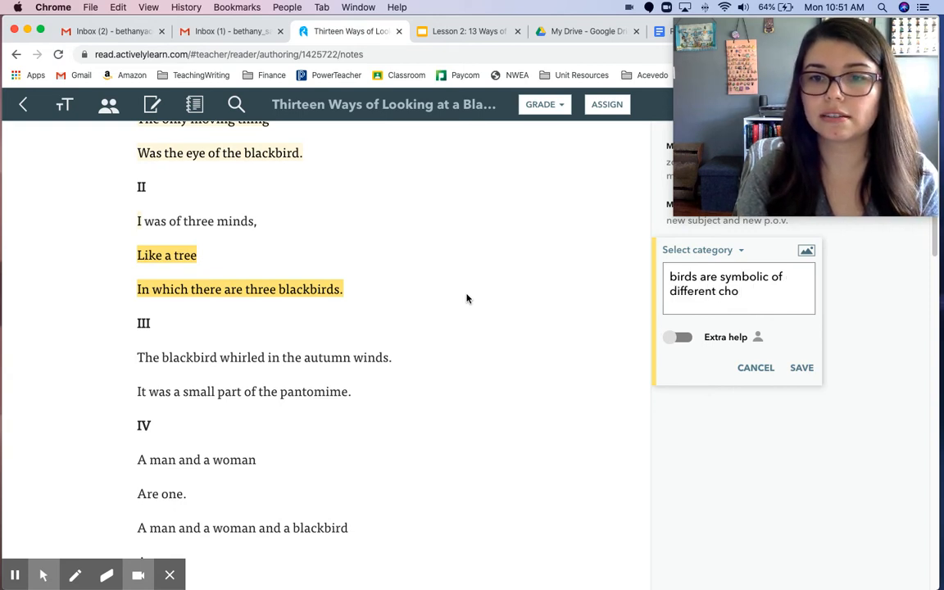
pyautogui.write('ices a person might need')
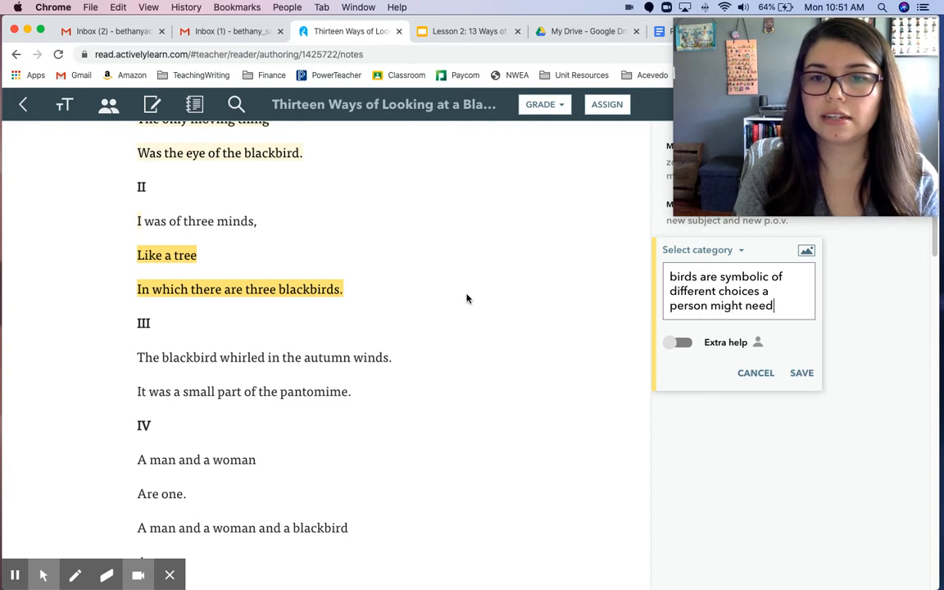
pyautogui.write('to make')
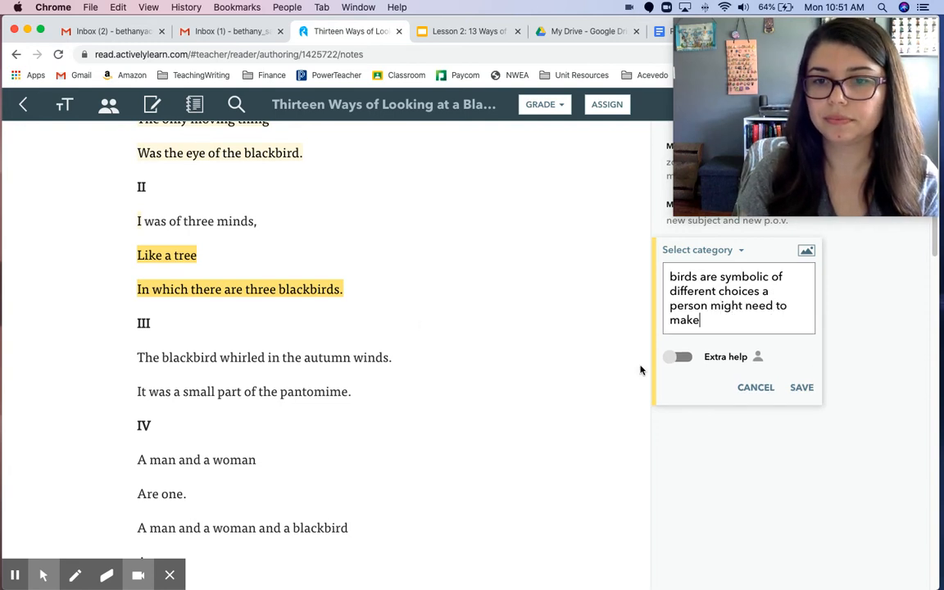
pyautogui.click(800, 387)
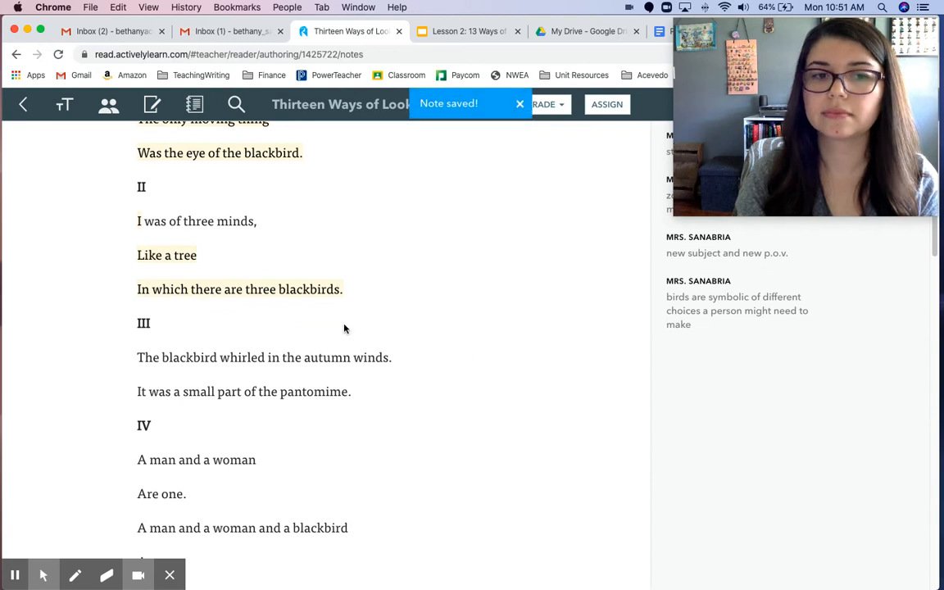
pyautogui.moveTo(371, 248)
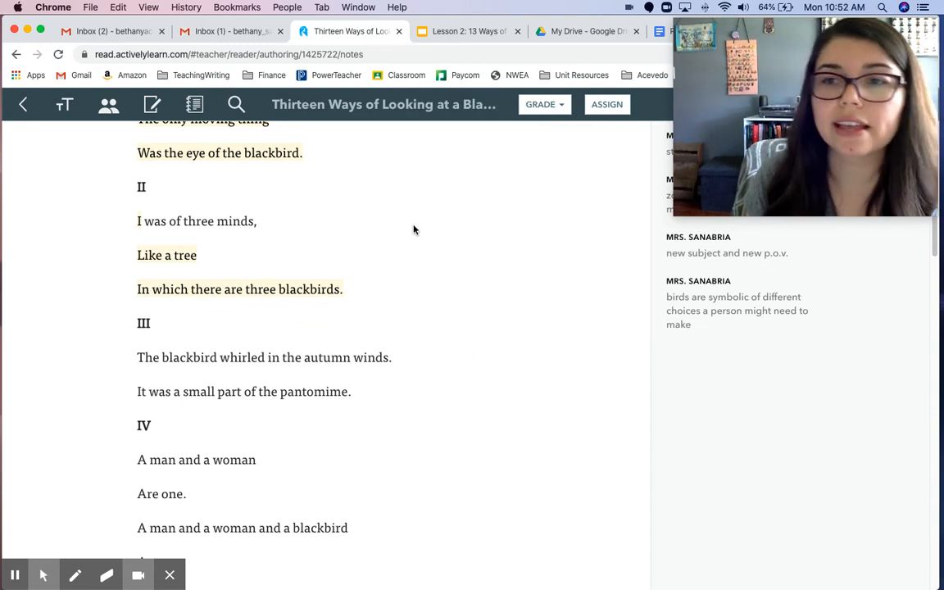
pyautogui.moveTo(409, 221)
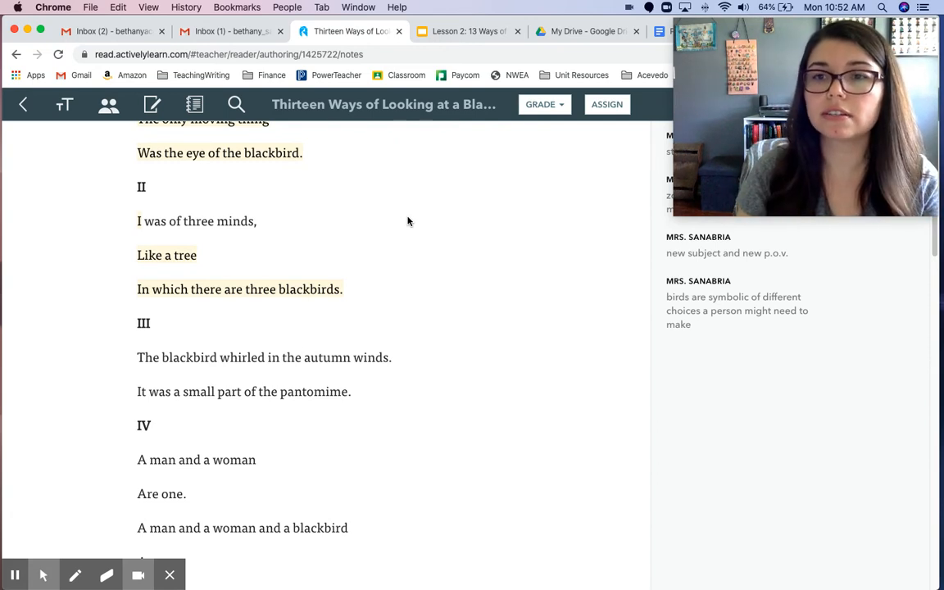
pyautogui.moveTo(332, 371)
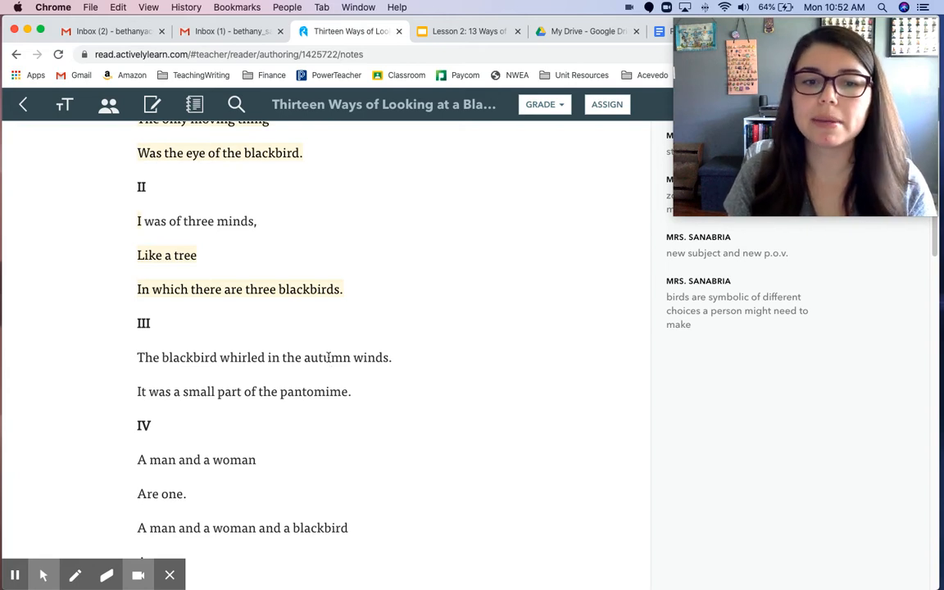
pyautogui.moveTo(339, 423)
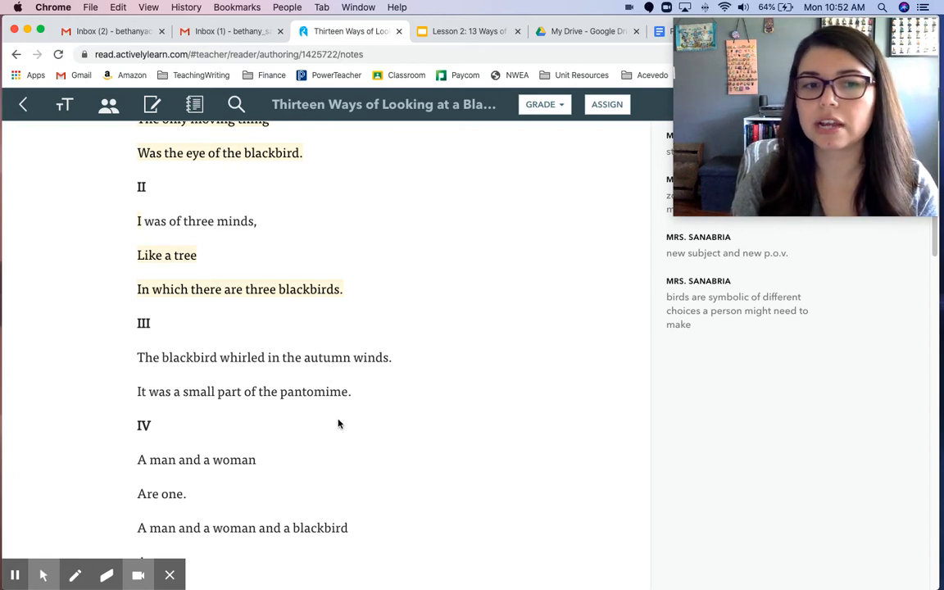
# - Scroll to the end of the poem to review Questions 1 and 2, then return to the slides
pyautogui.scroll(-3)
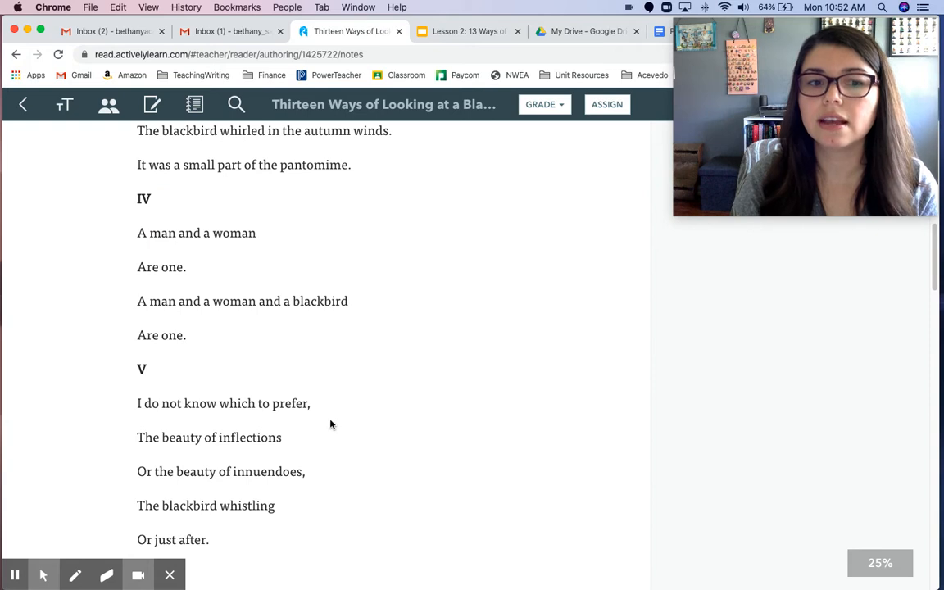
pyautogui.scroll(-3)
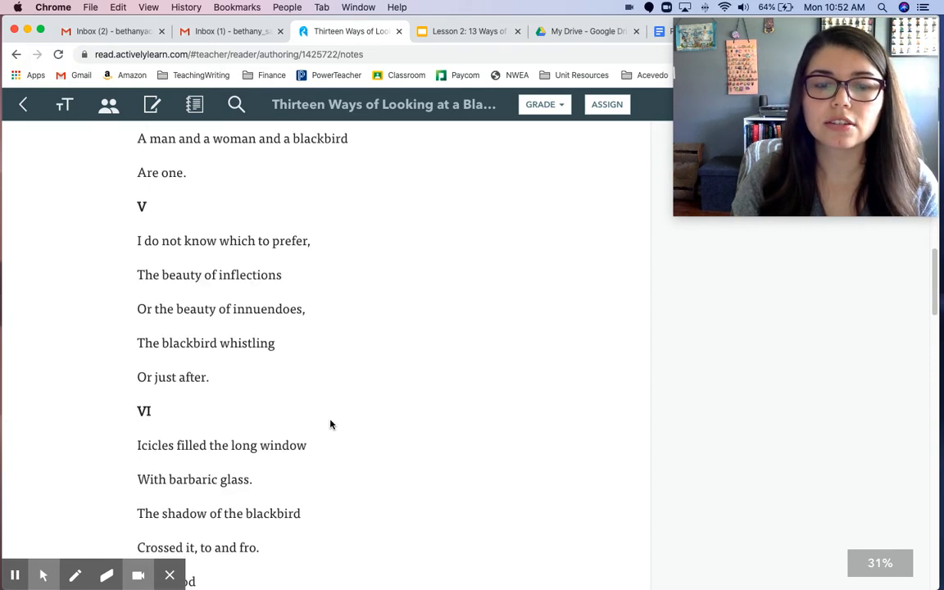
pyautogui.scroll(-3)
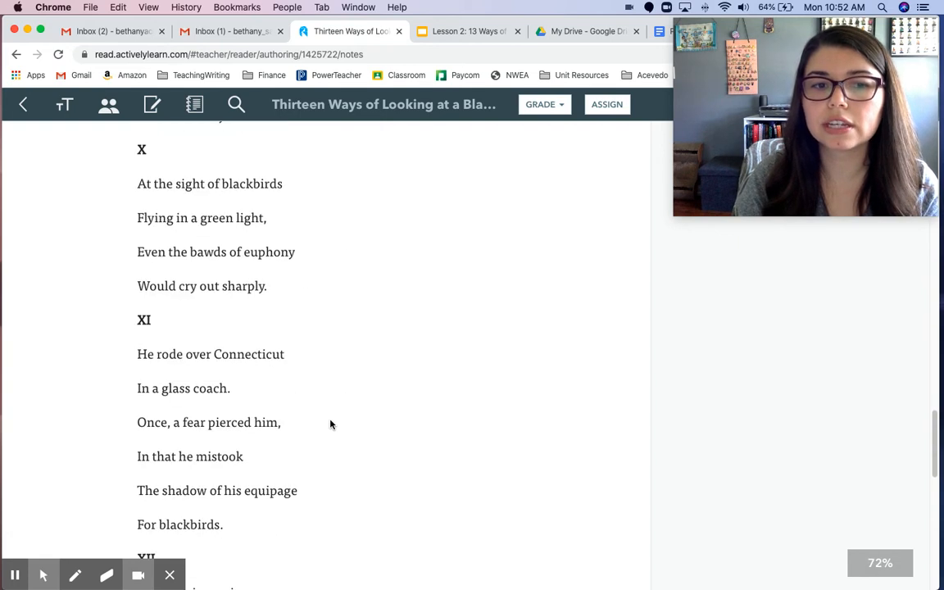
pyautogui.scroll(-3)
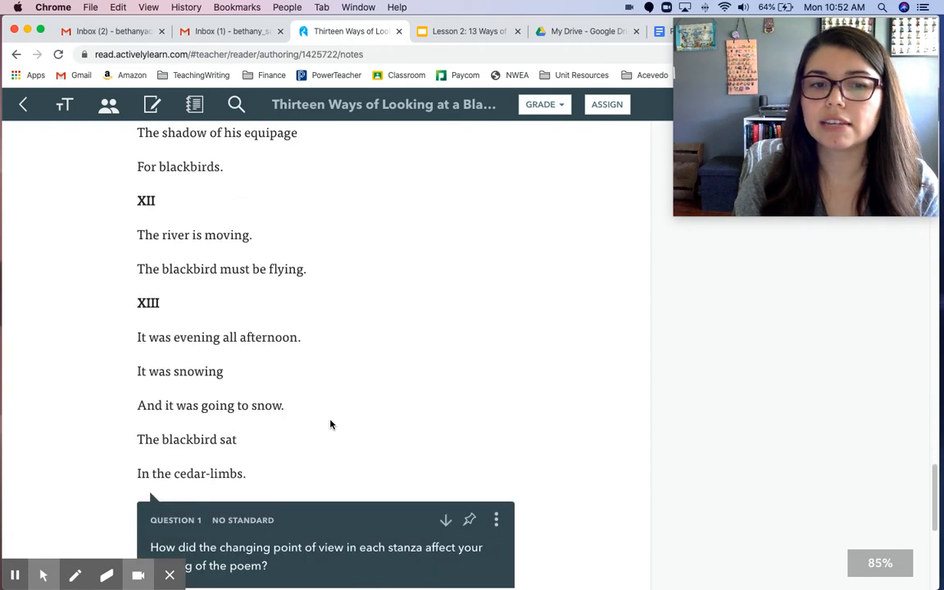
pyautogui.scroll(3)
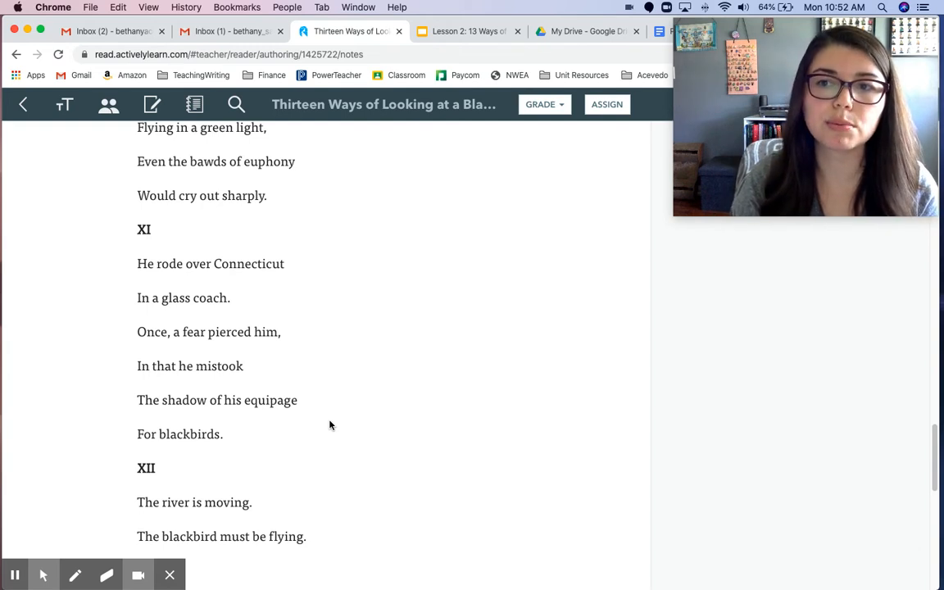
pyautogui.scroll(-3)
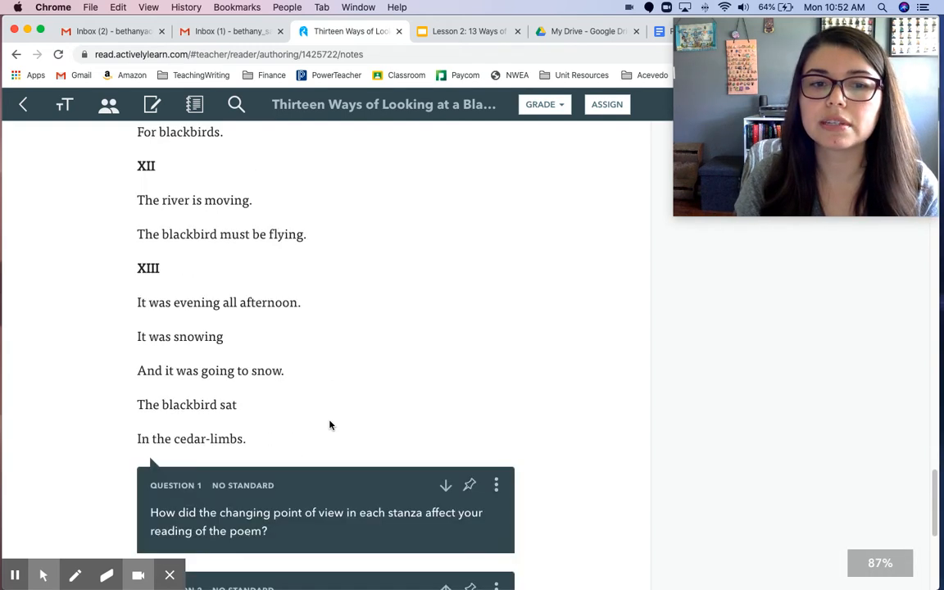
pyautogui.scroll(-3)
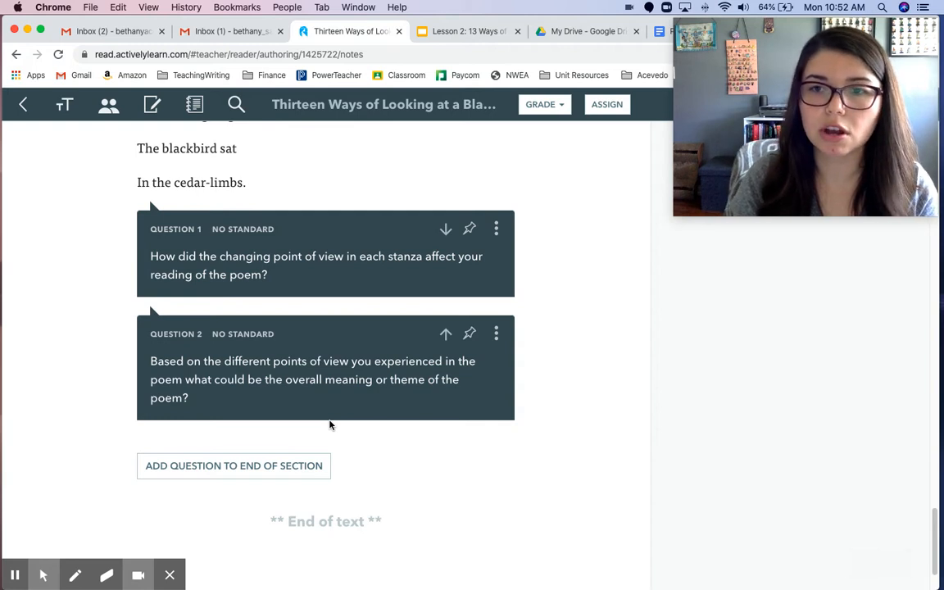
pyautogui.moveTo(298, 431)
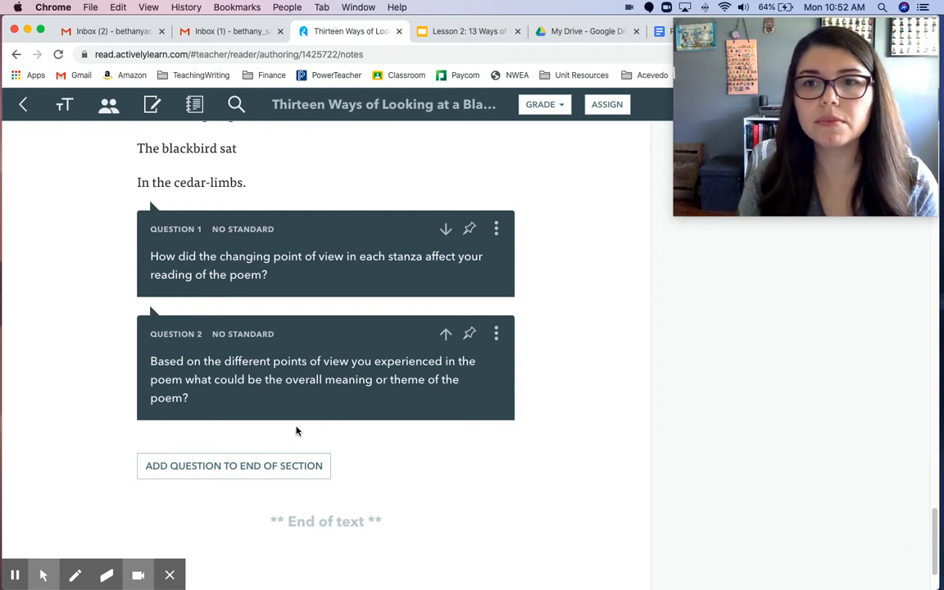
pyautogui.moveTo(240, 301)
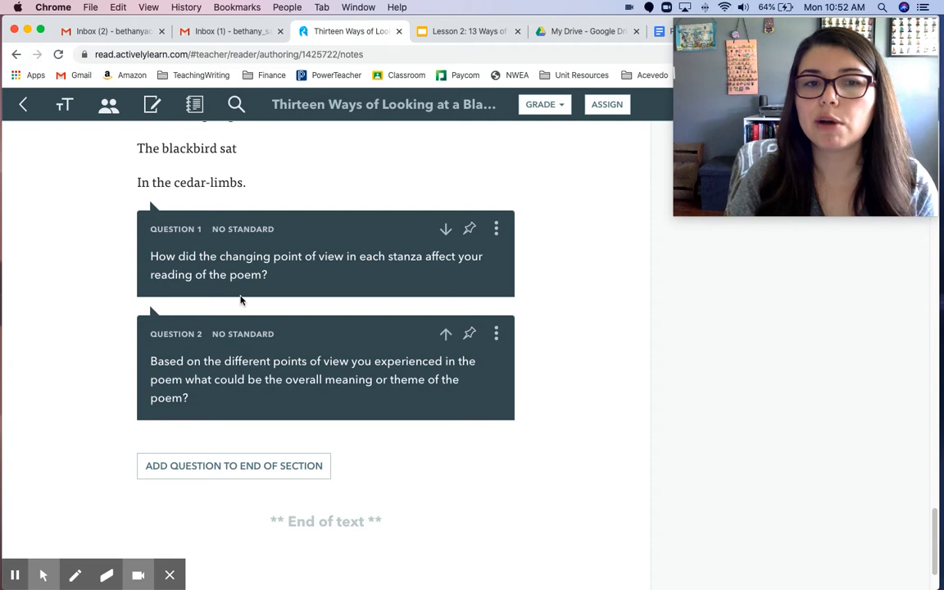
pyautogui.moveTo(351, 279)
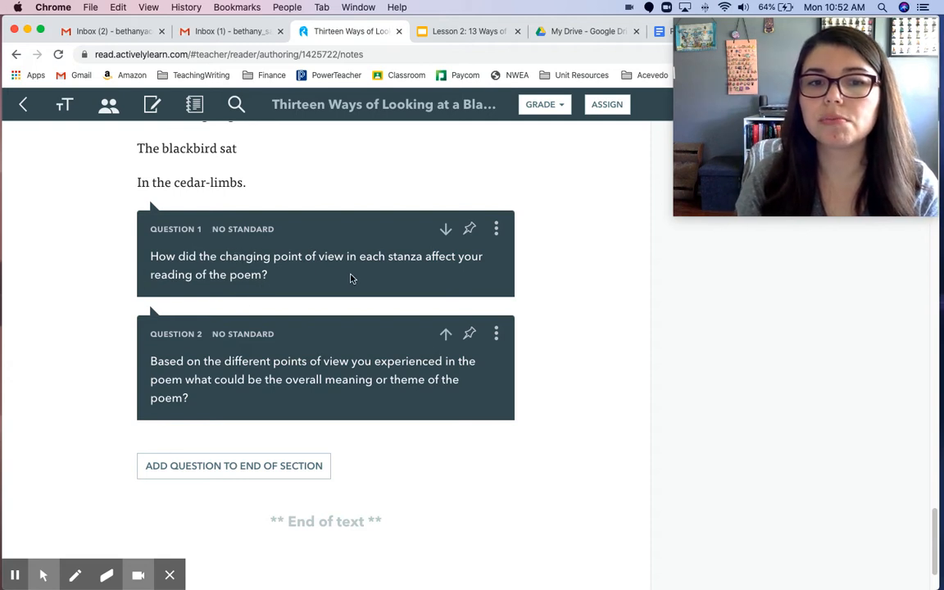
pyautogui.moveTo(234, 284)
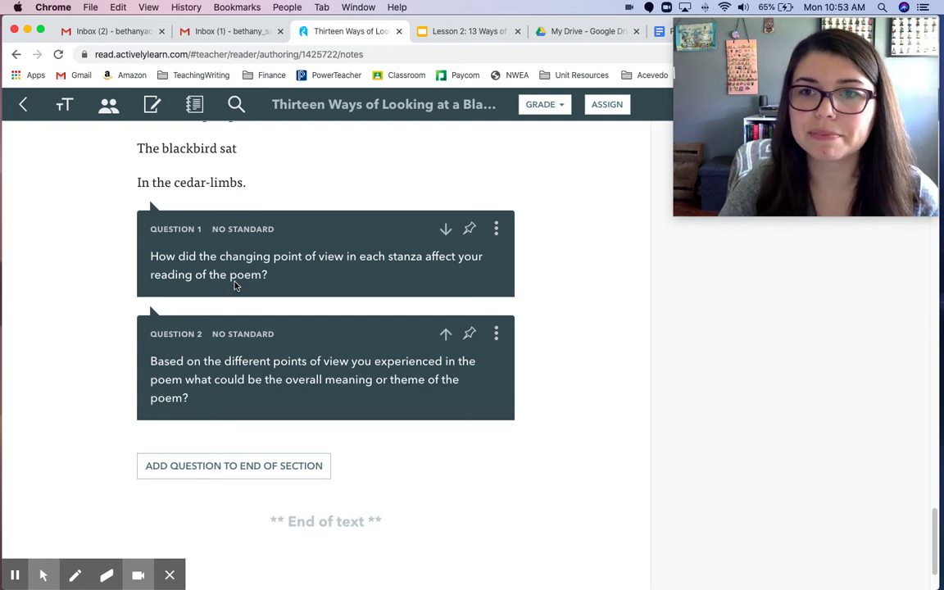
pyautogui.moveTo(229, 320)
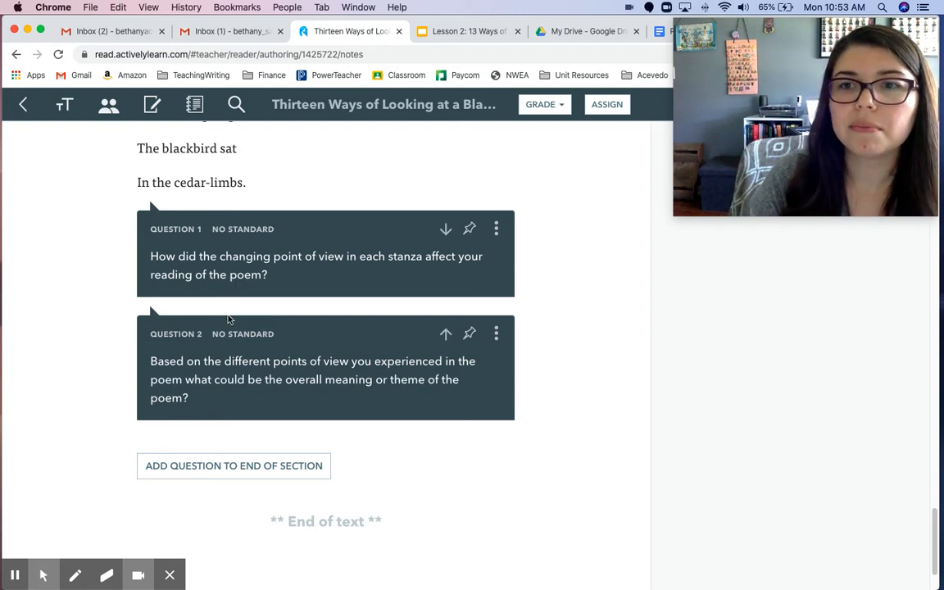
pyautogui.click(468, 31)
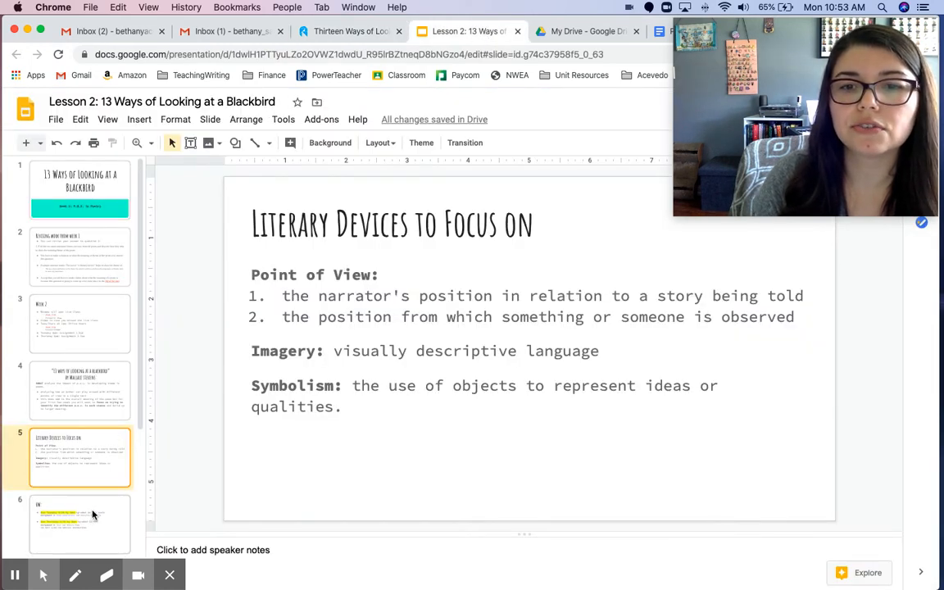
# - Show slide 6 (HW), then slide 7, Directions for Your Nature Poem
pyautogui.click(79, 525)
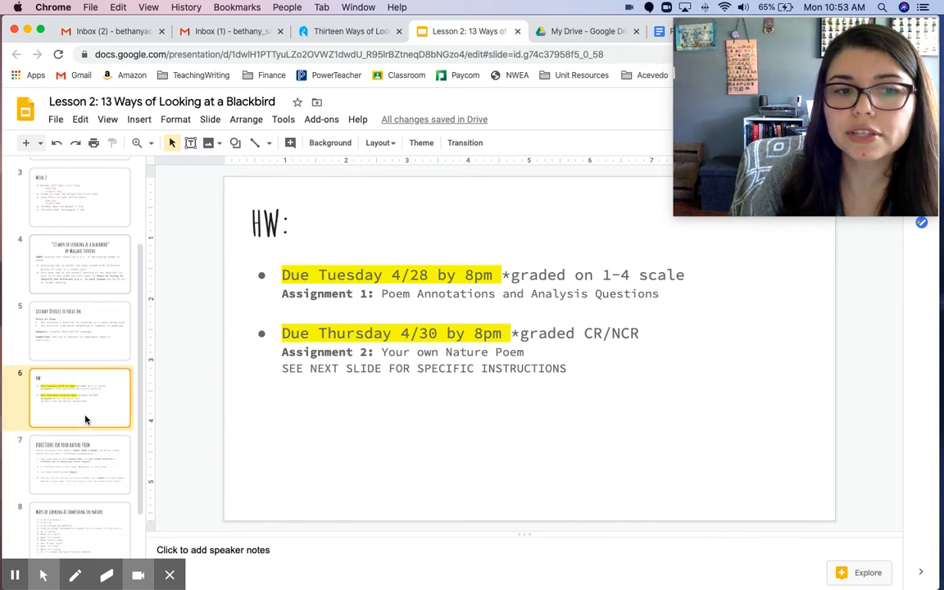
pyautogui.click(80, 464)
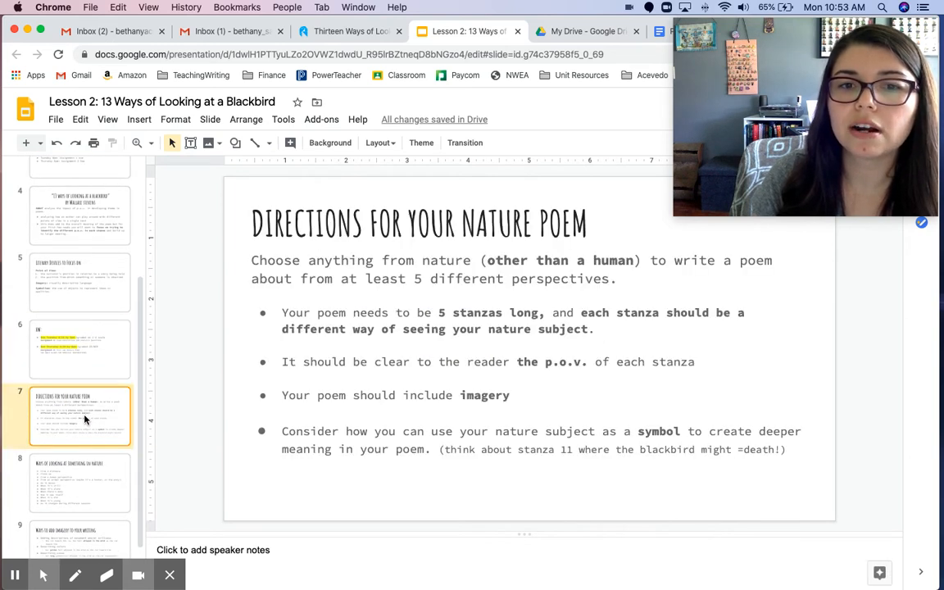